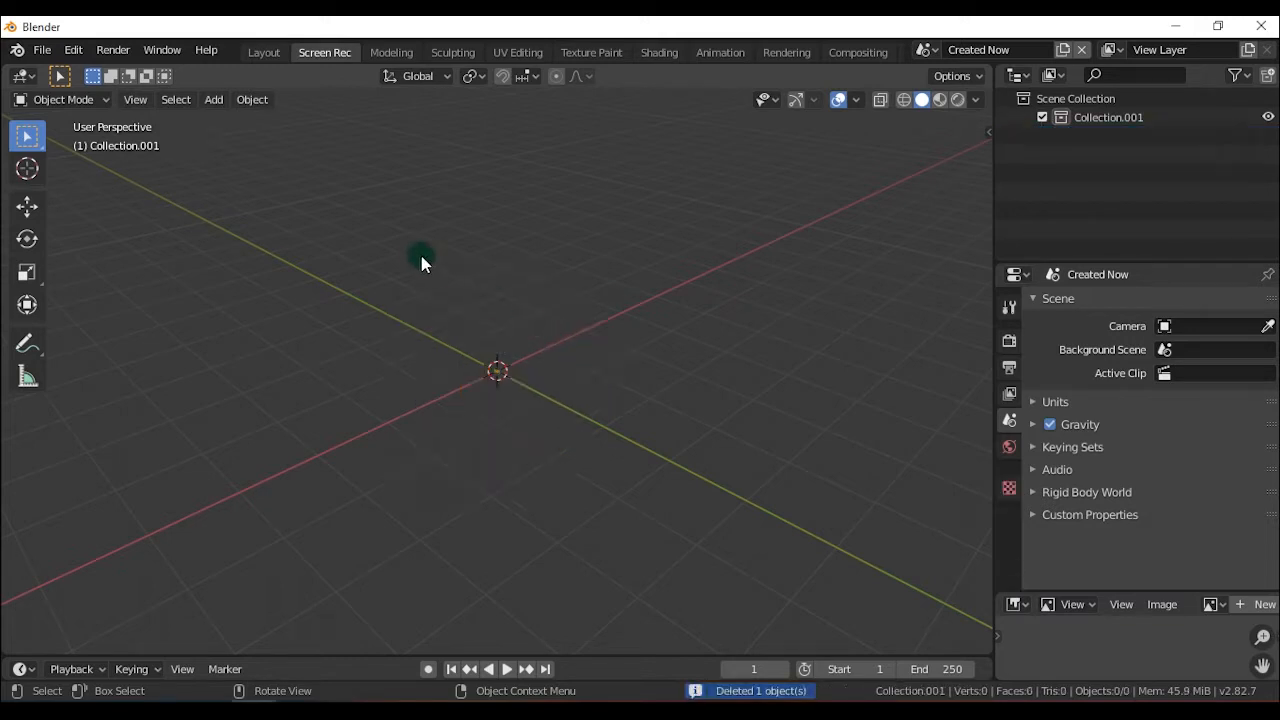
Show the Add > Mesh list of primitives for the empty scene.
left_click(212, 100)
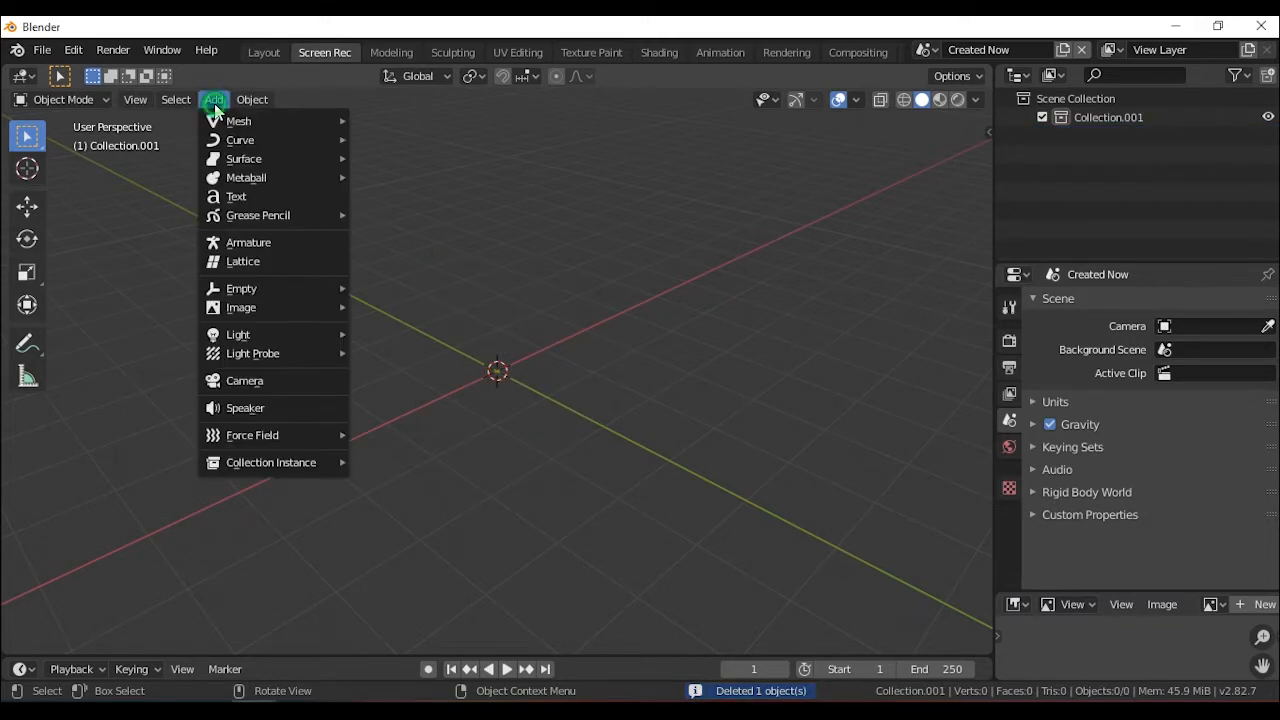
mouse_move(238, 122)
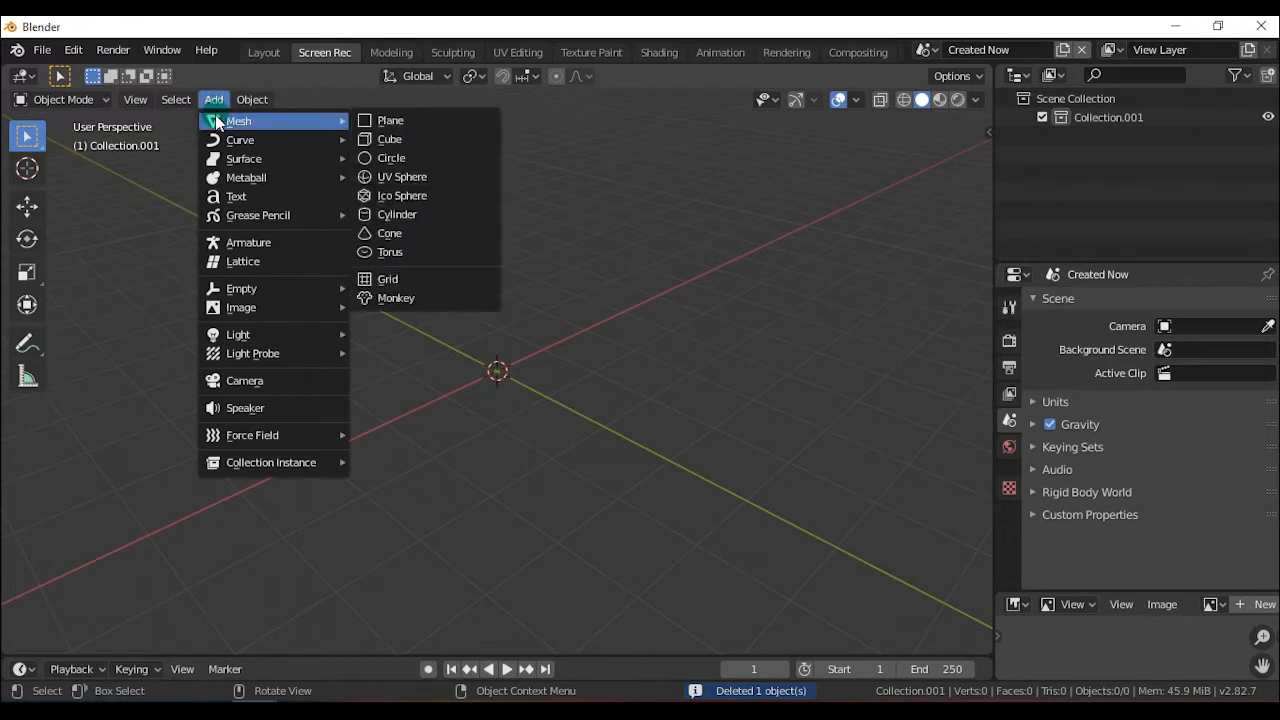
mouse_move(390, 120)
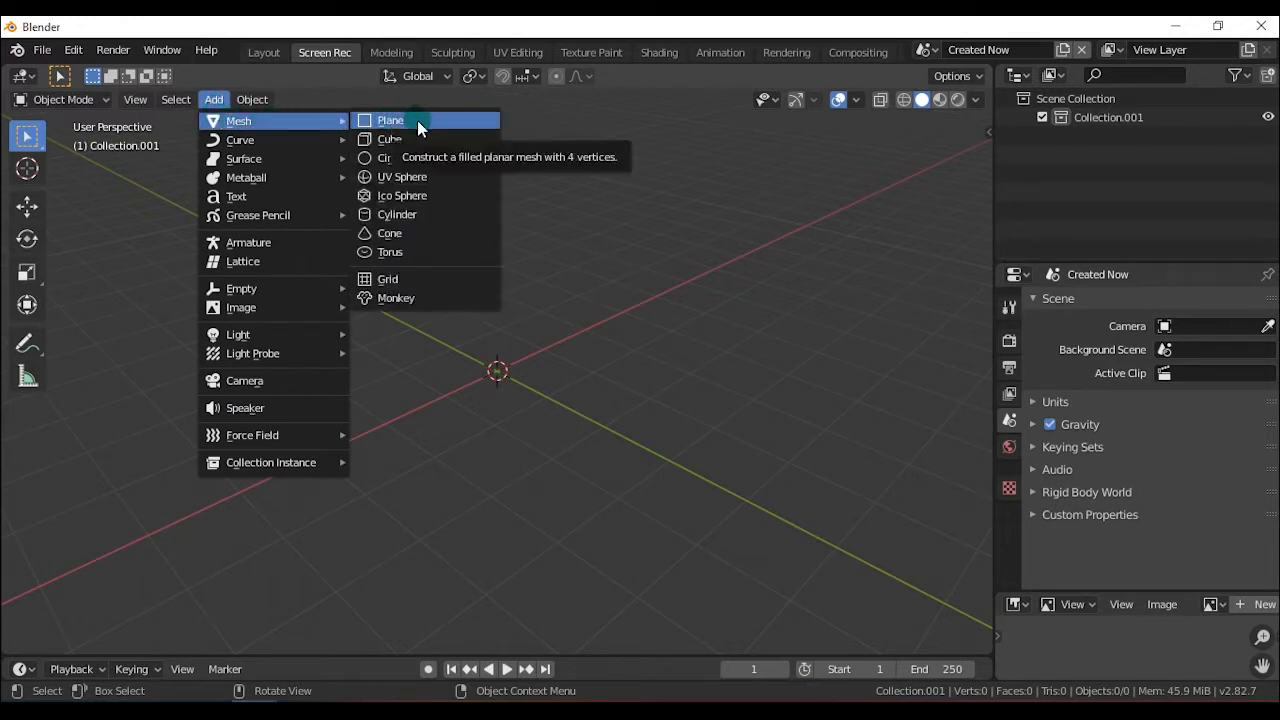
mouse_move(430, 156)
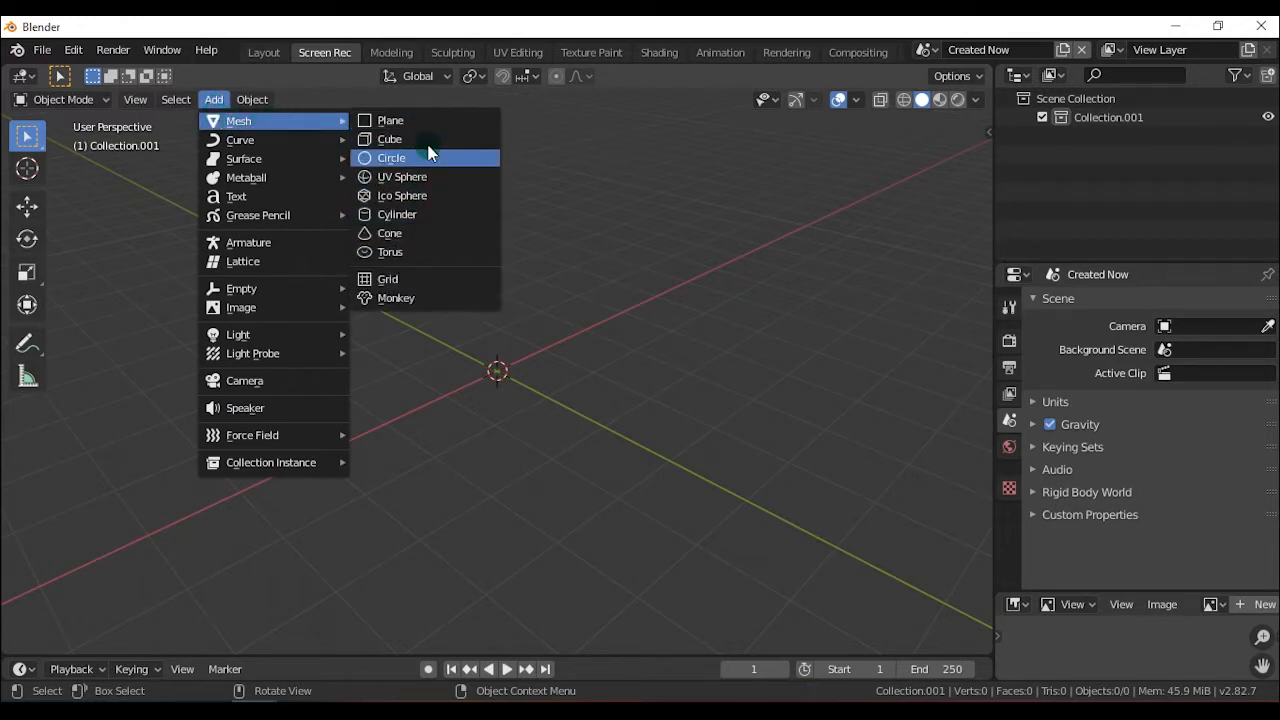
mouse_move(390, 120)
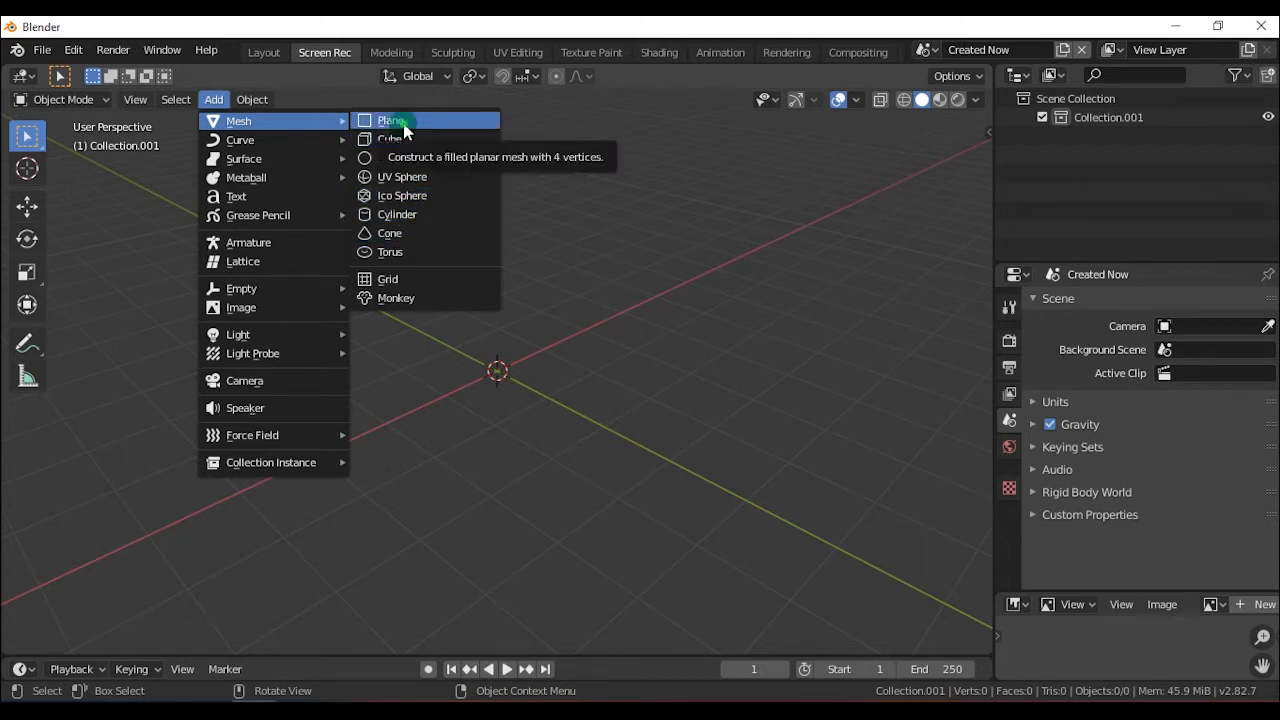
Add a plane and raise its Size to 2.86 m in the Add Plane panel.
left_click(392, 120)
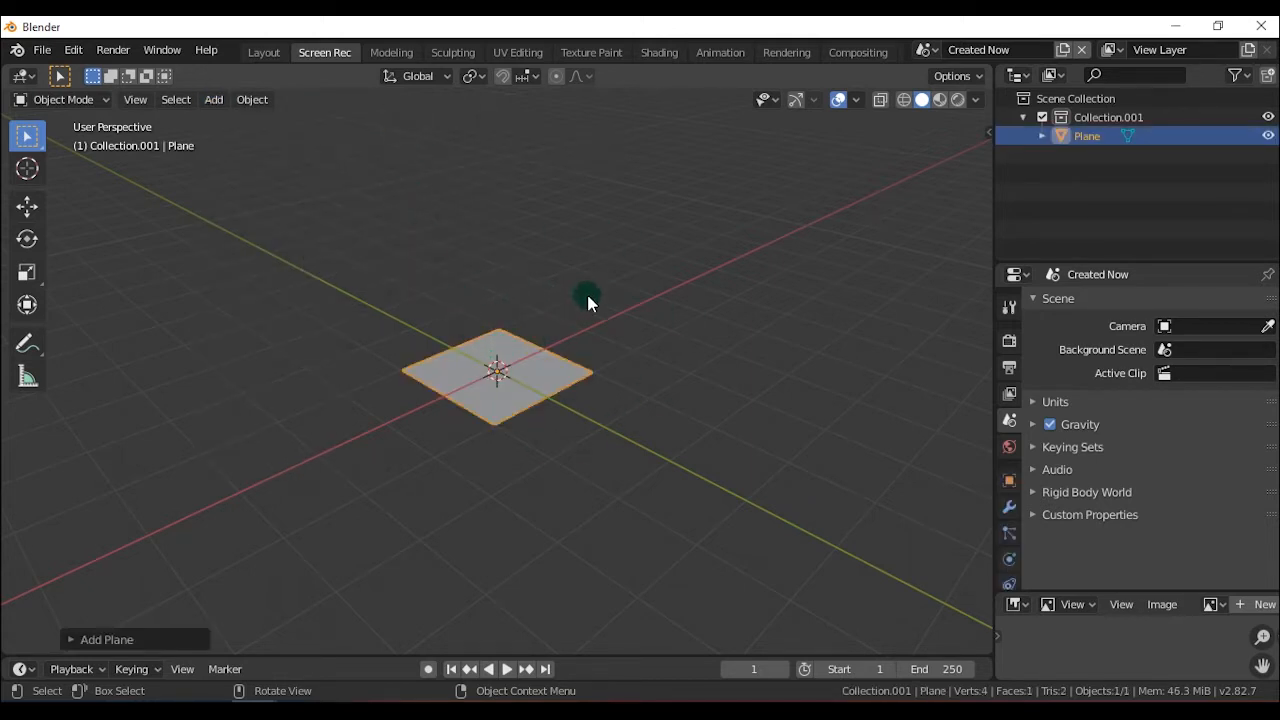
mouse_move(350, 362)
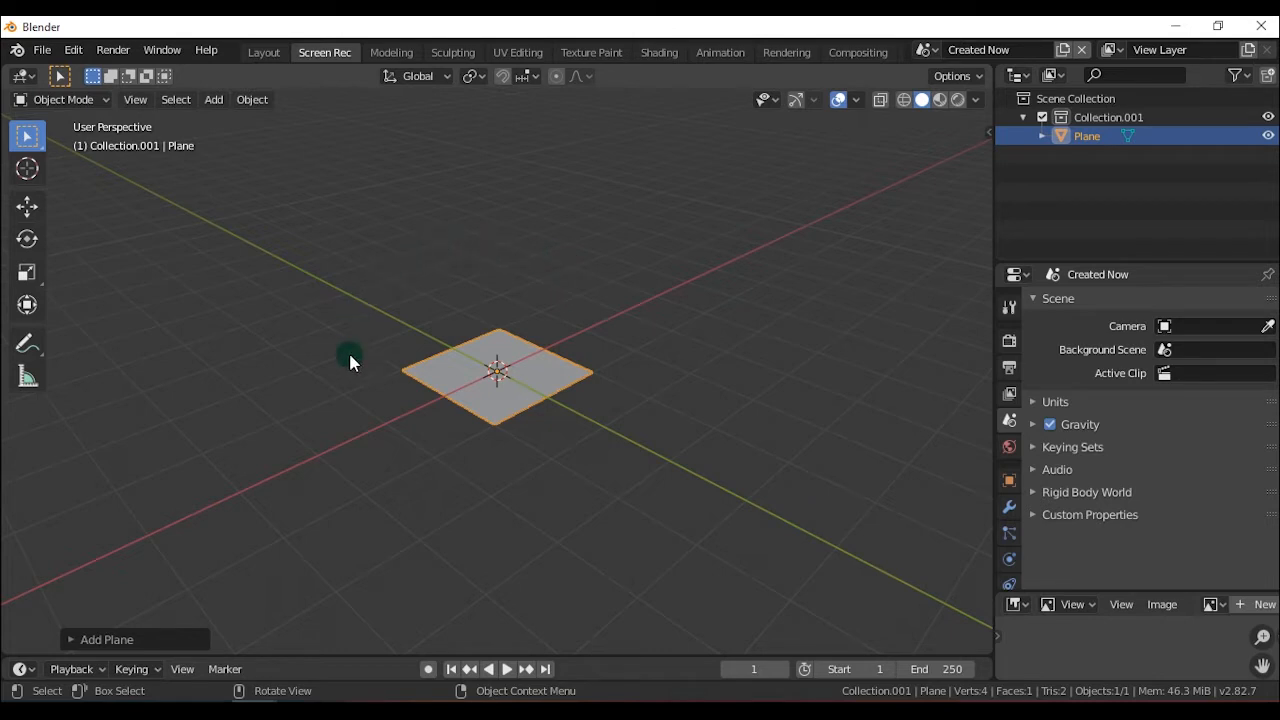
mouse_move(84, 608)
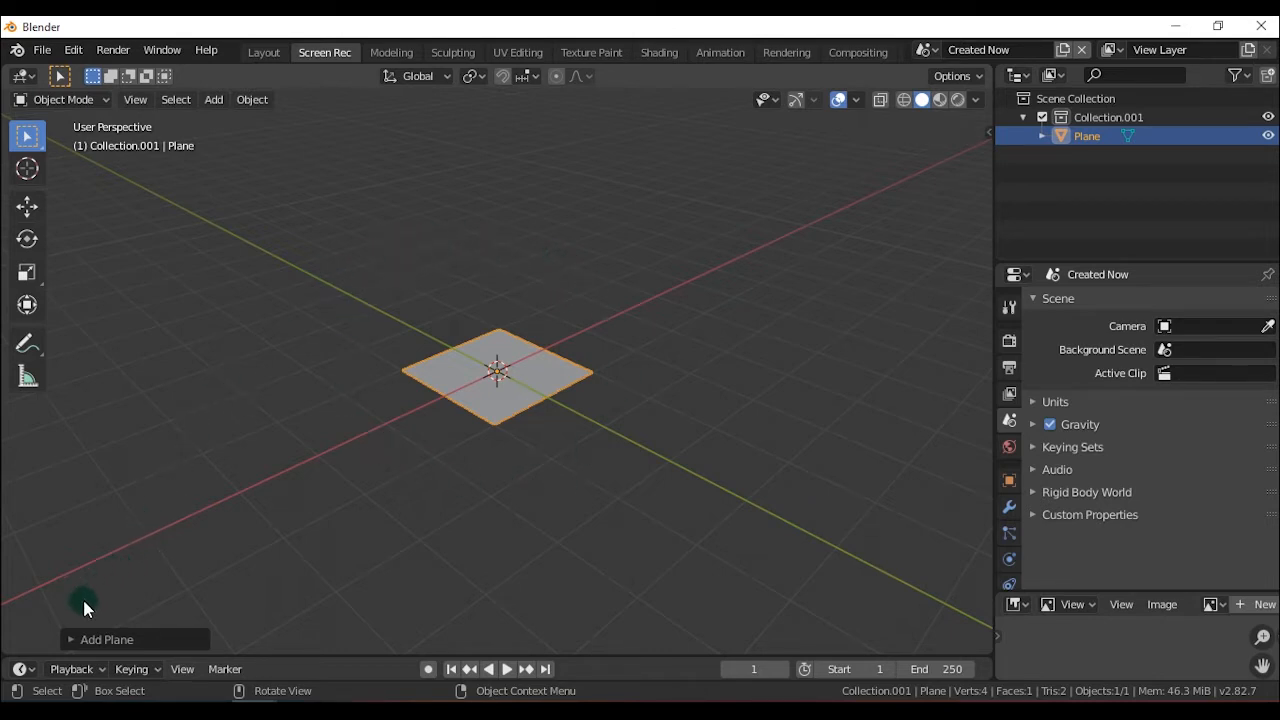
left_click(106, 640)
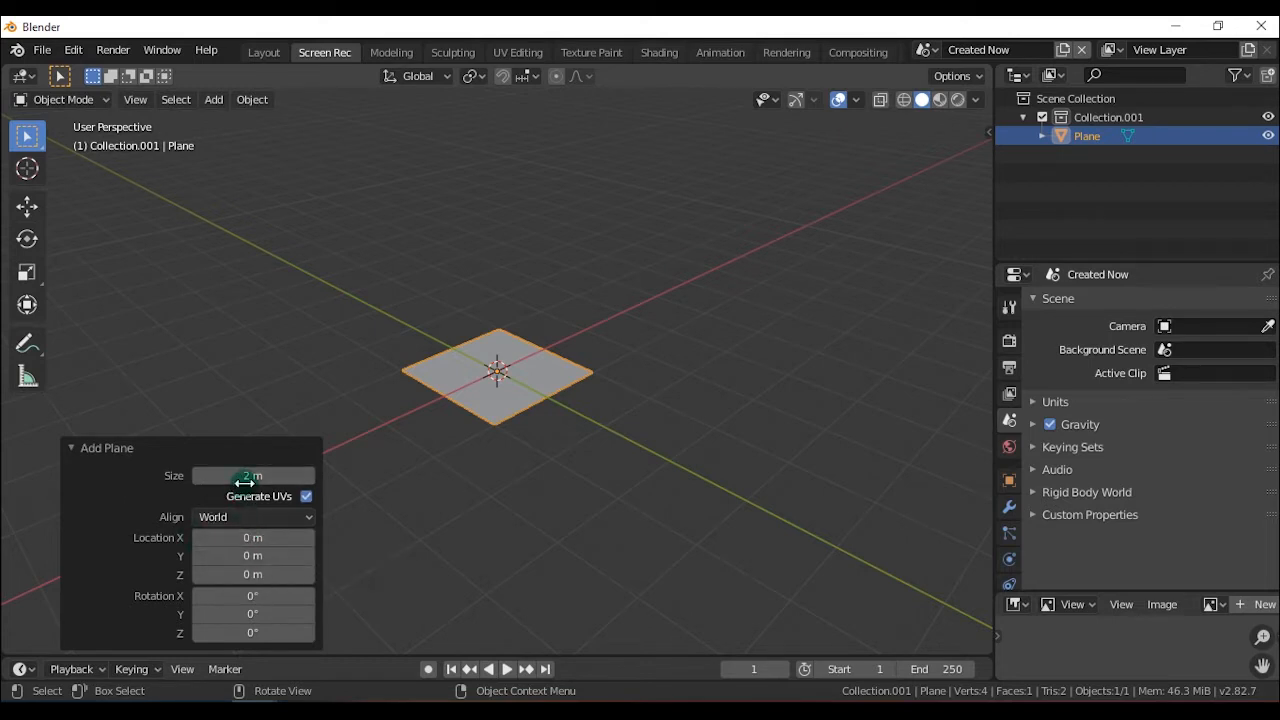
left_click_drag(240, 476, 270, 476)
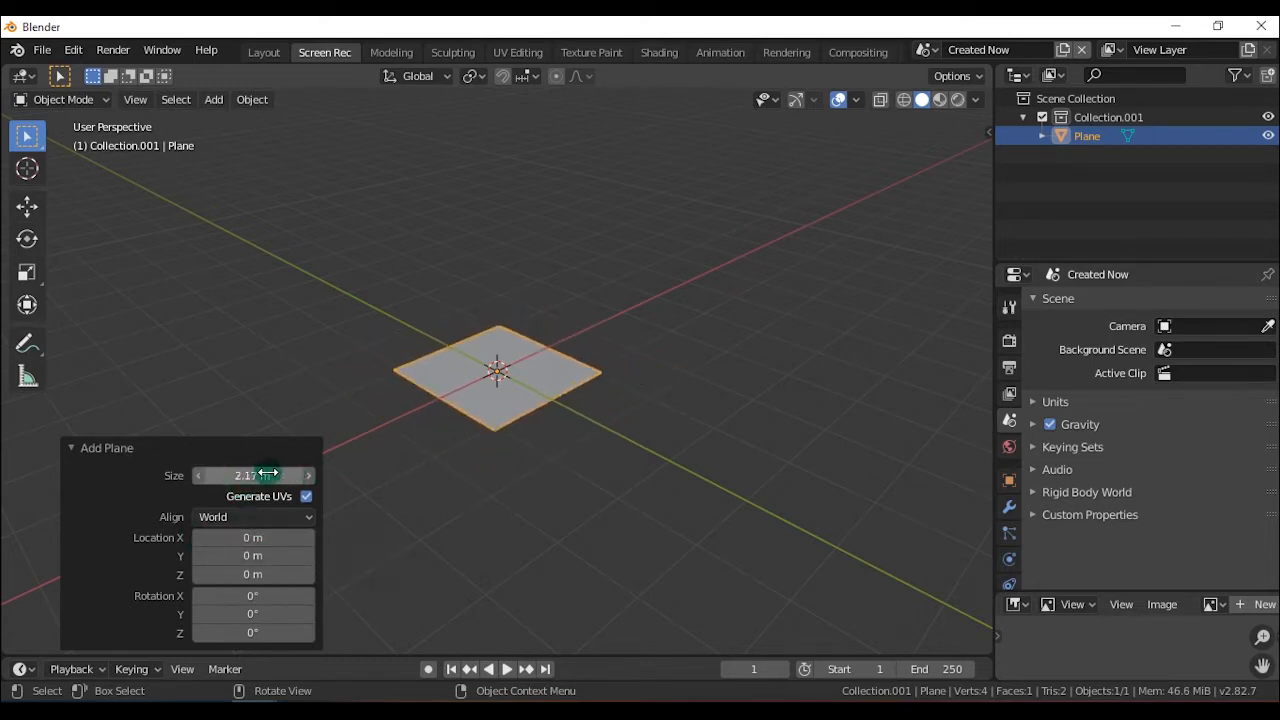
left_click_drag(252, 476, 290, 476)
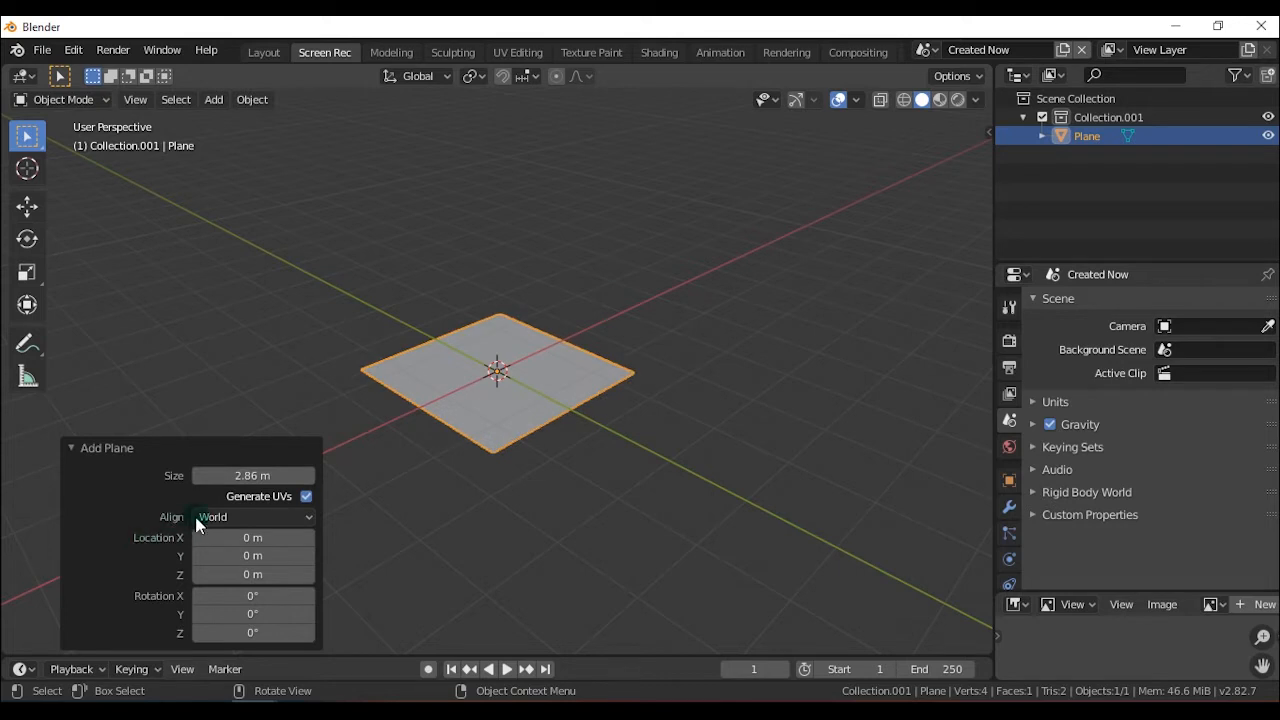
mouse_move(480, 94)
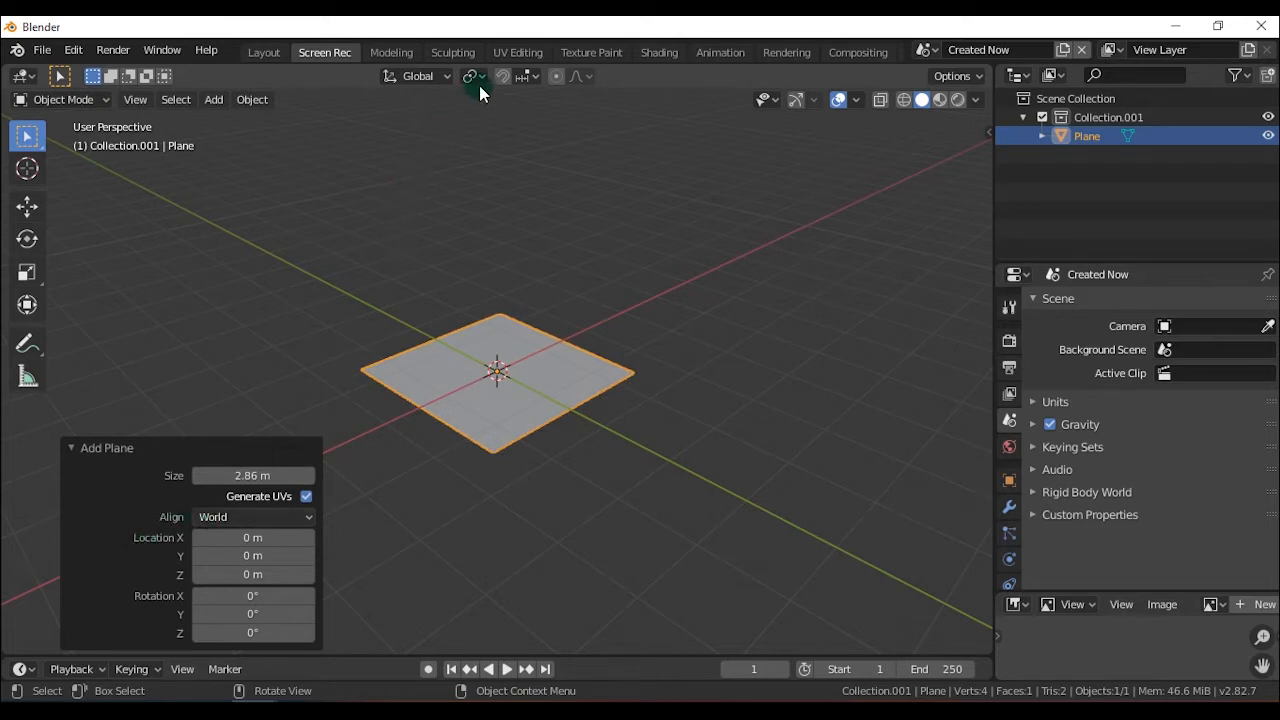
Deselect the plane and orbit to view it from a low angle.
left_click(472, 76)
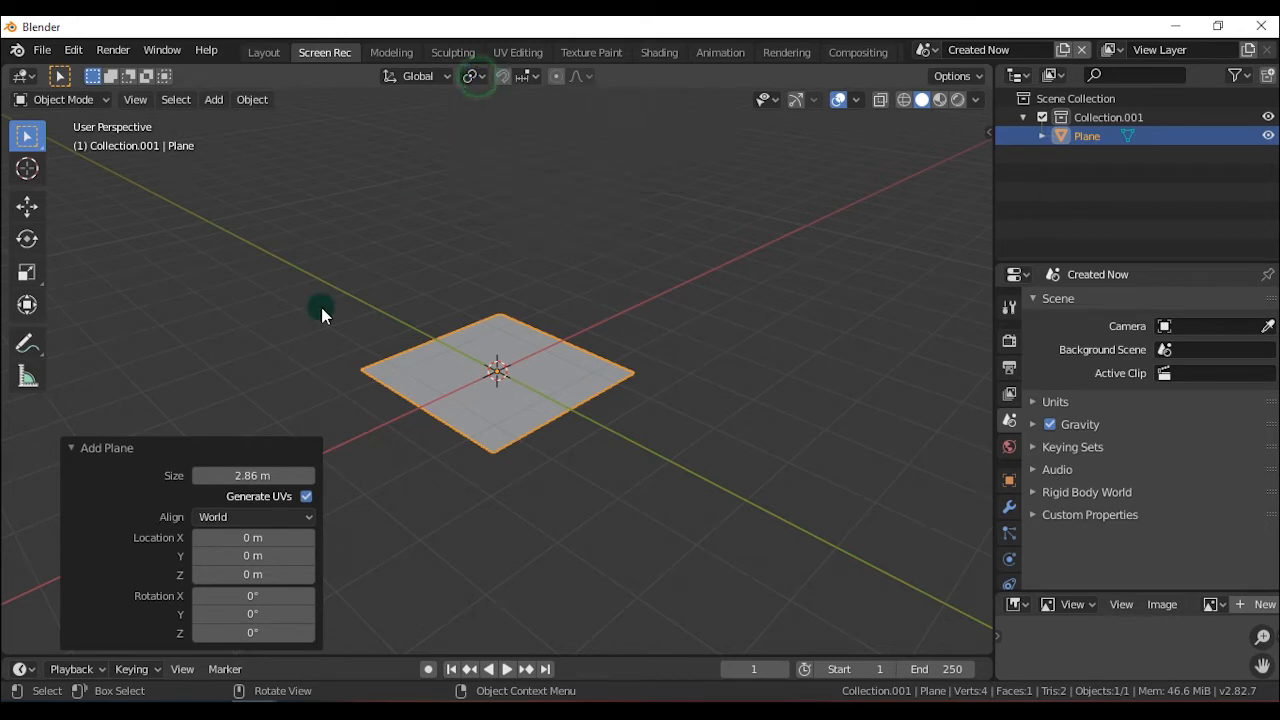
left_click_drag(252, 536, 396, 536)
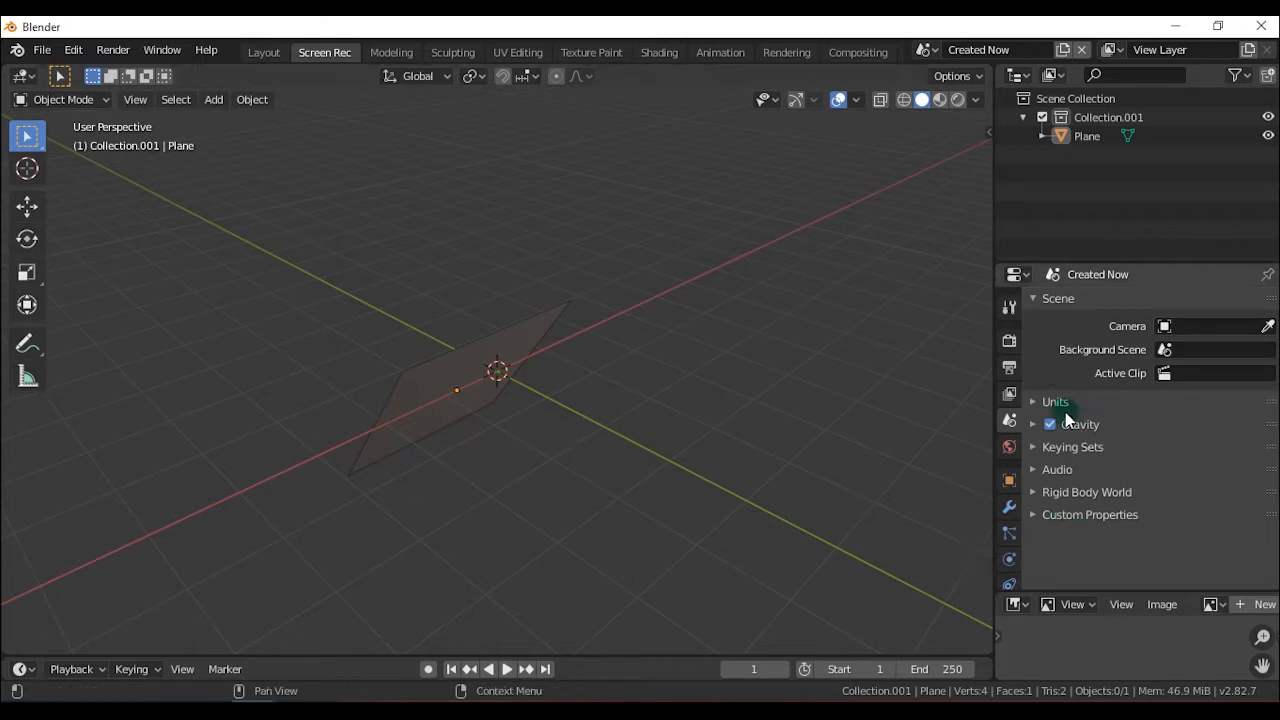
Select the plane so it can be deleted, leaving the scene empty.
left_click(510, 420)
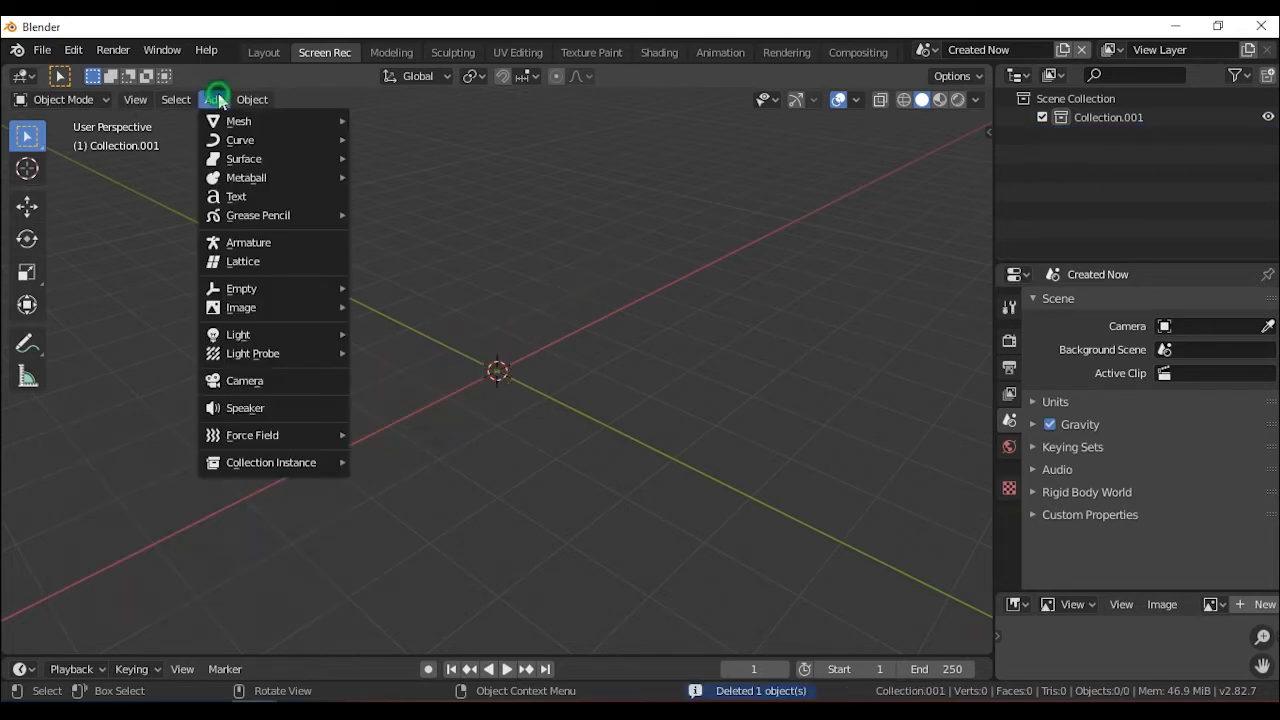
mouse_move(240, 122)
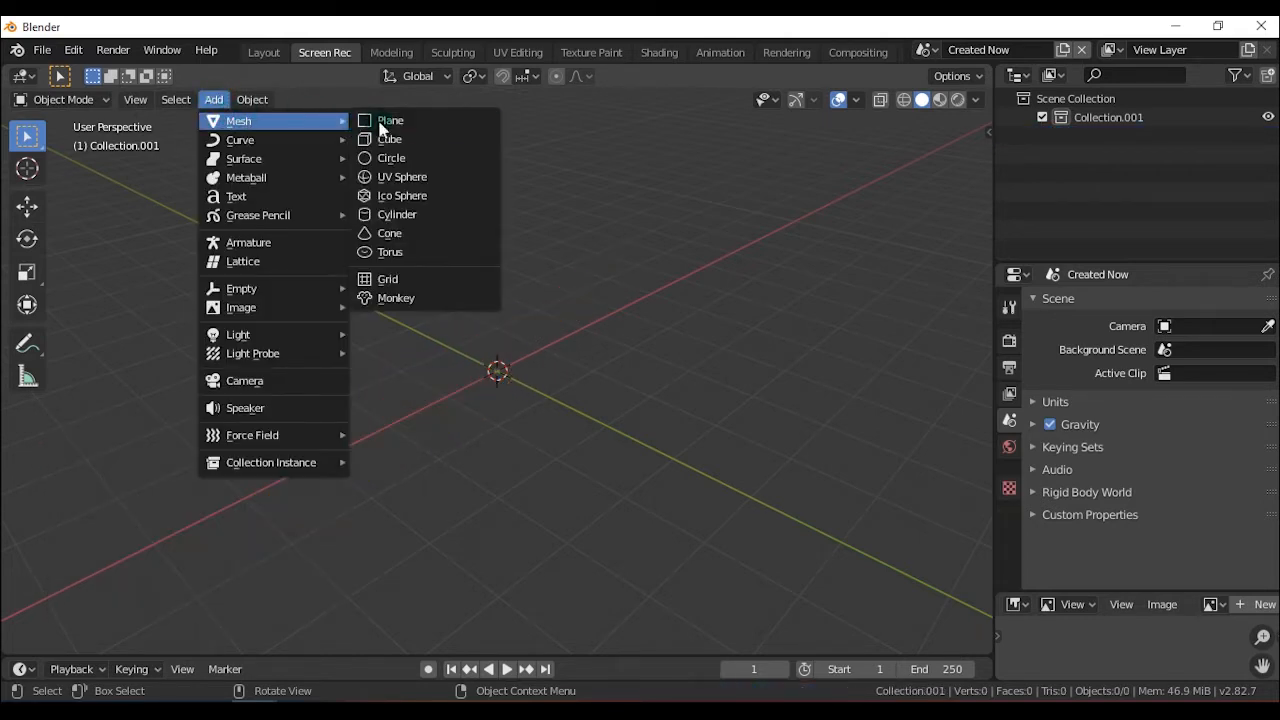
mouse_move(400, 140)
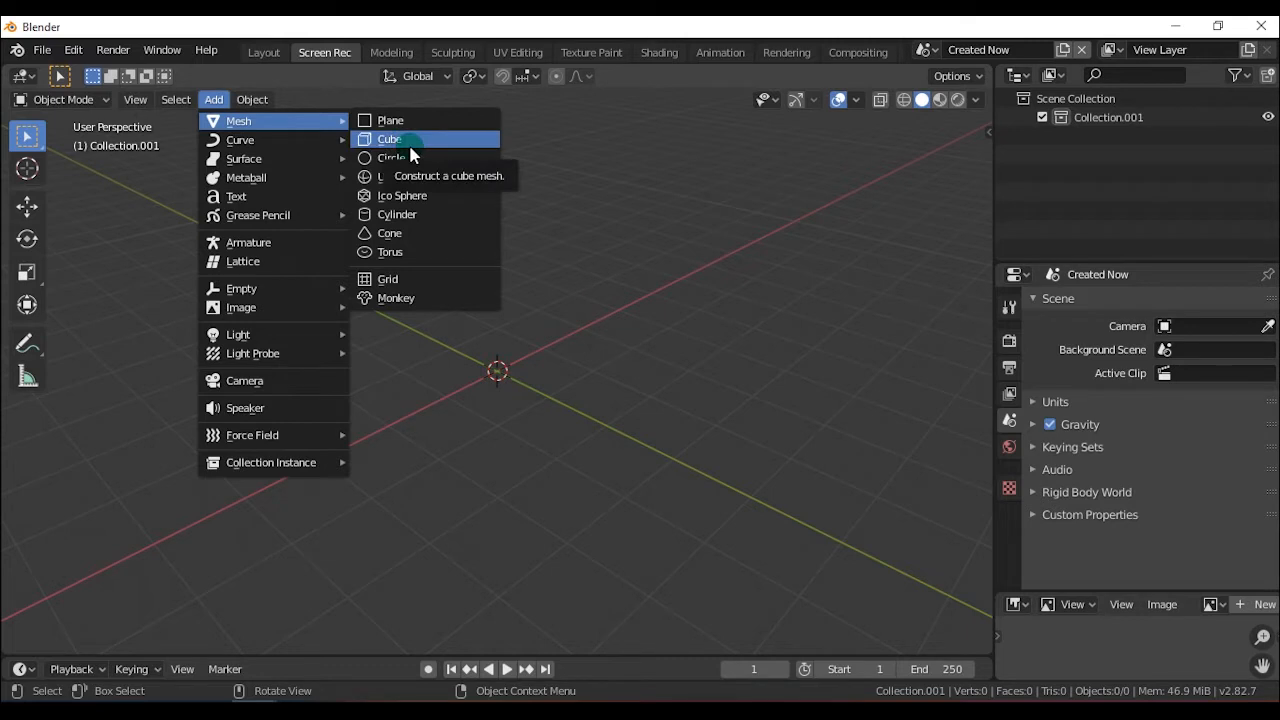
Add a cube, then select and delete it so the scene is empty again.
left_click(390, 138)
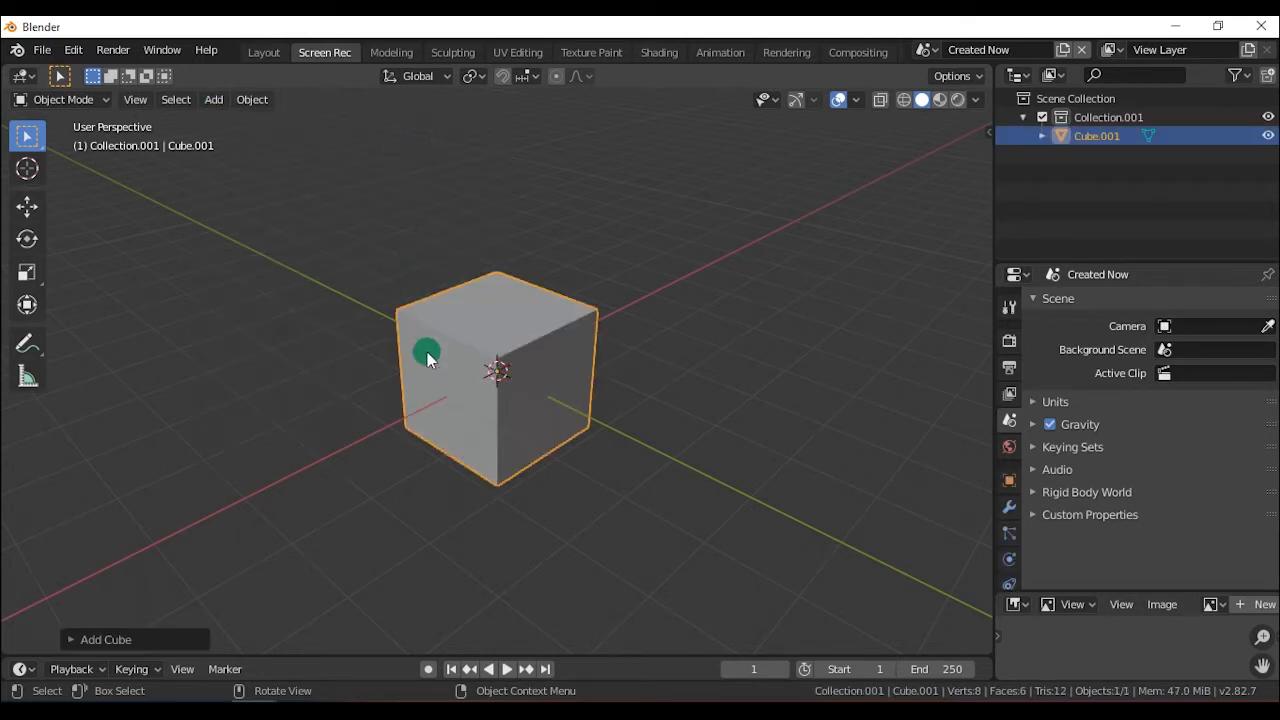
left_click(104, 448)
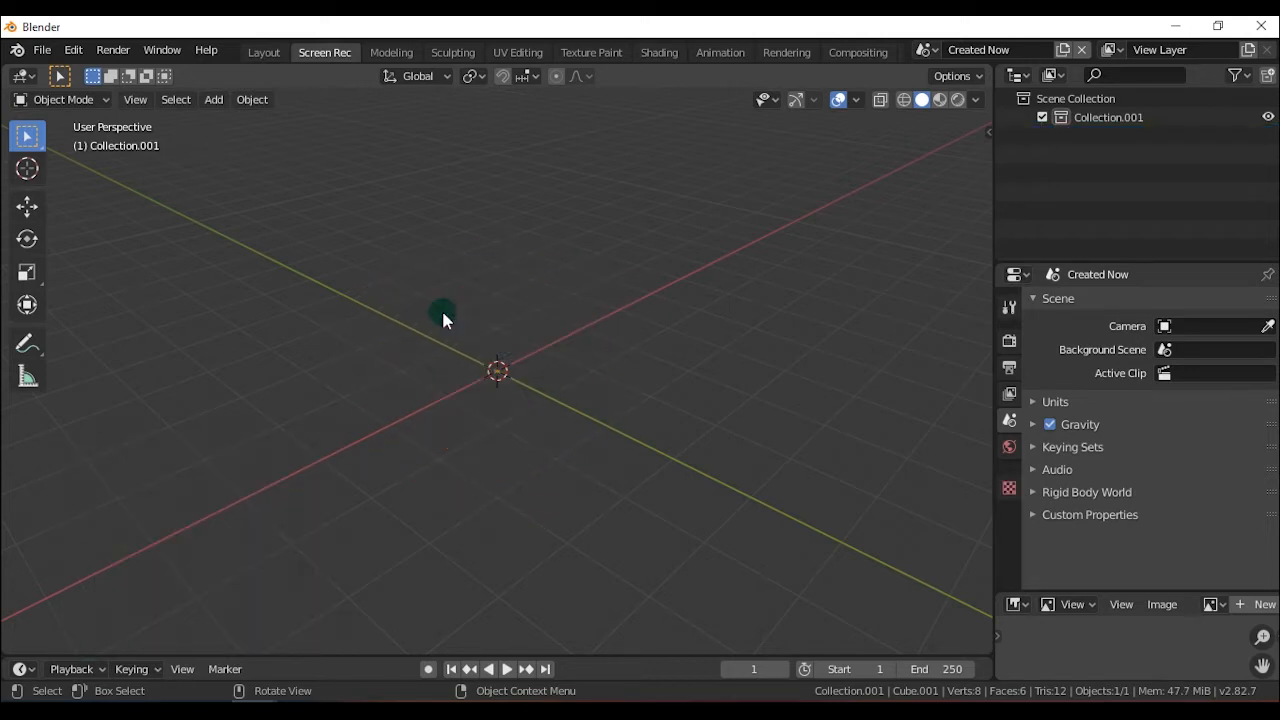
Add a UV sphere and lower its Segments count for a coarser, faceted surface.
left_click(212, 100)
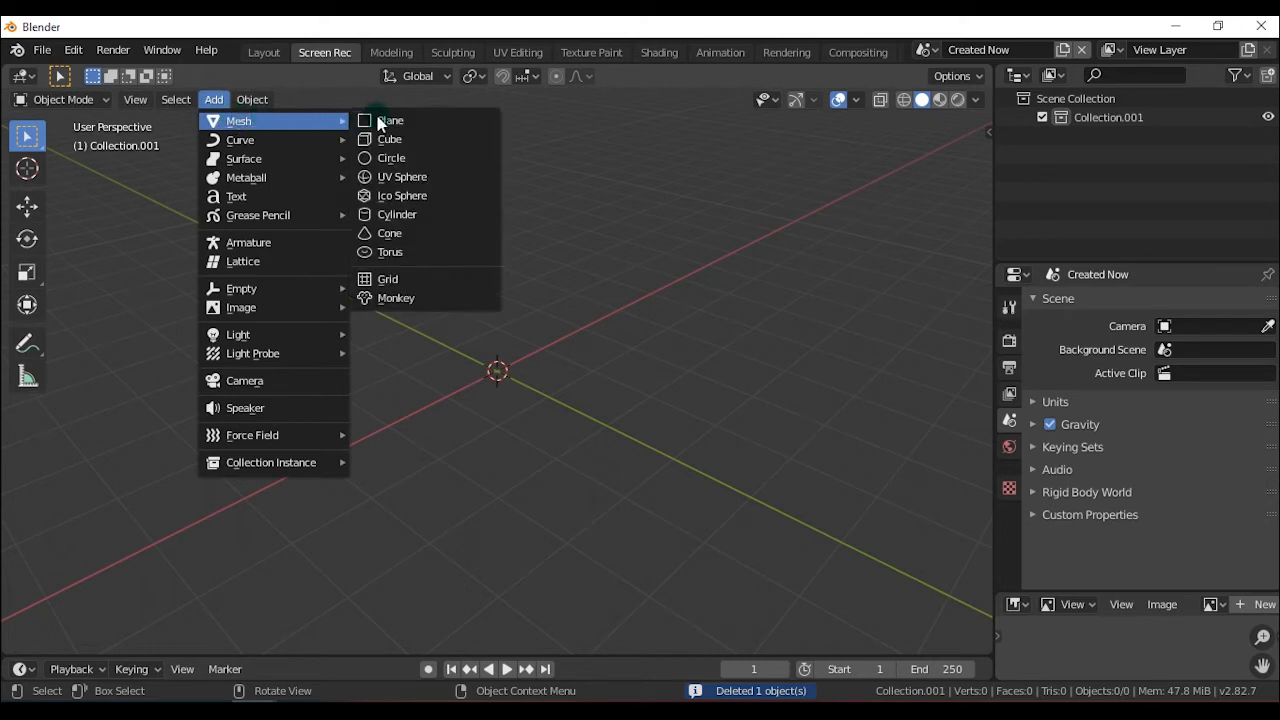
left_click(402, 176)
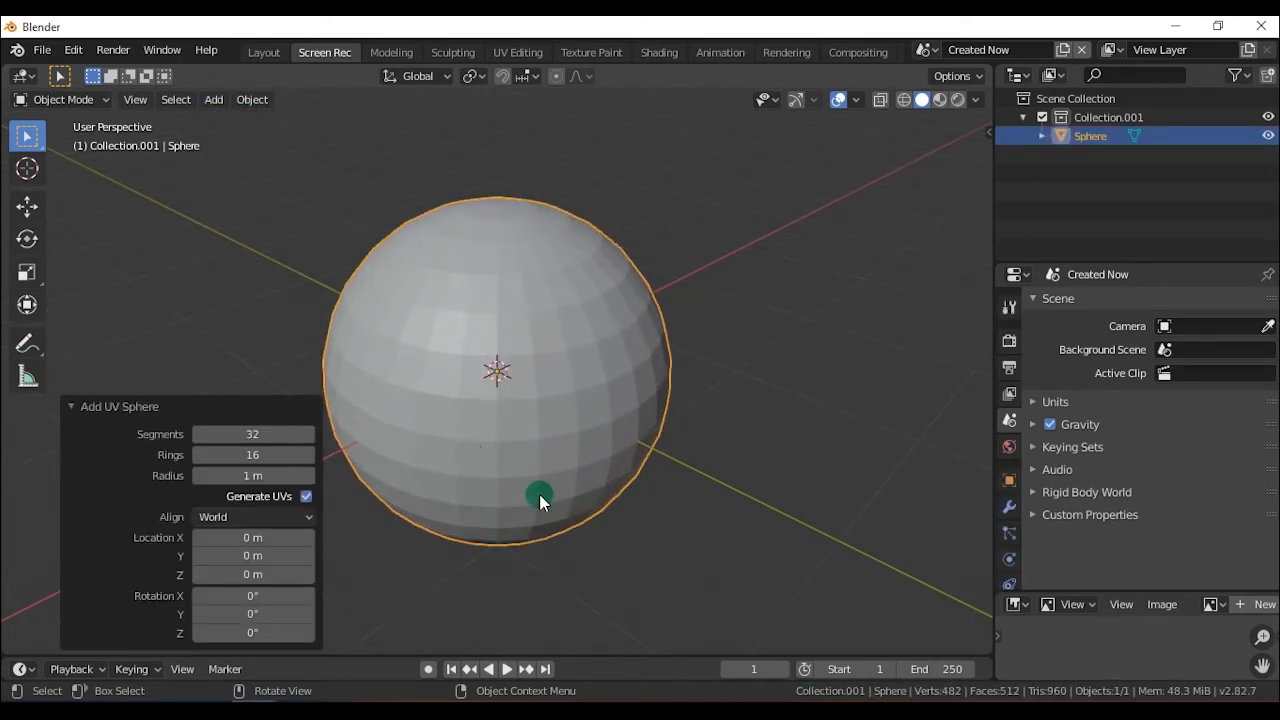
left_click_drag(540, 496, 700, 560)
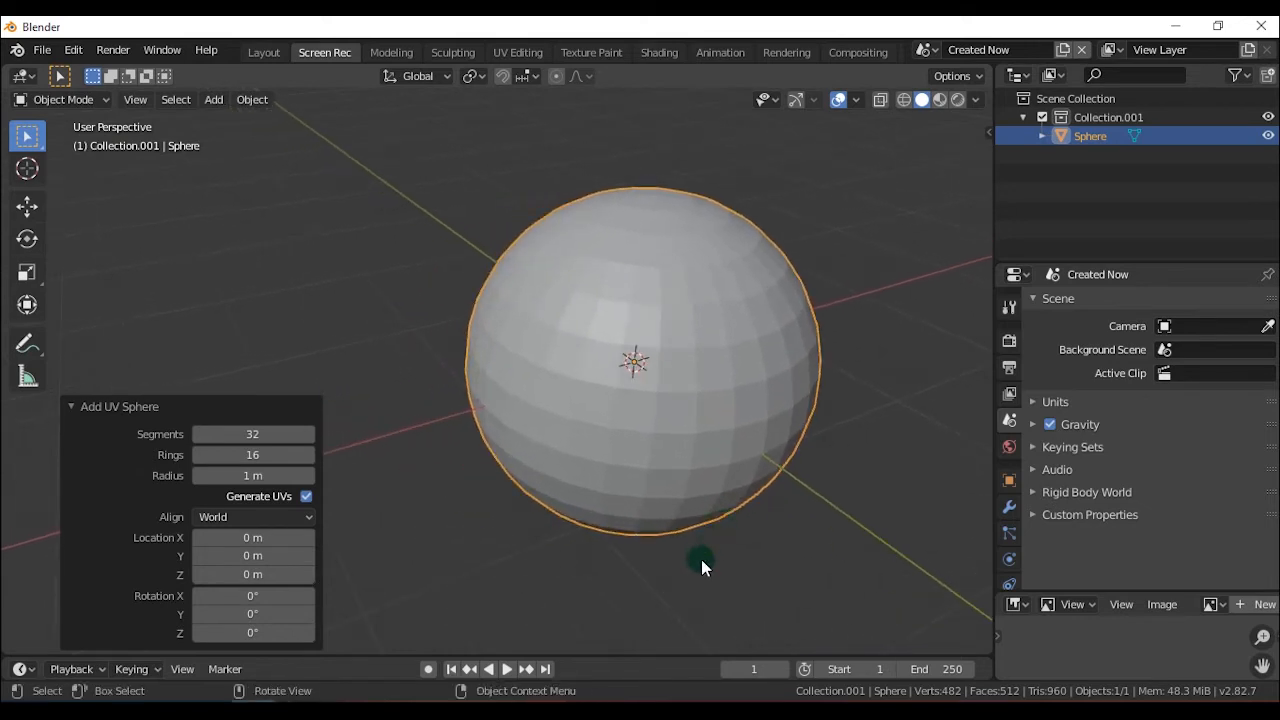
left_click_drag(704, 568, 752, 552)
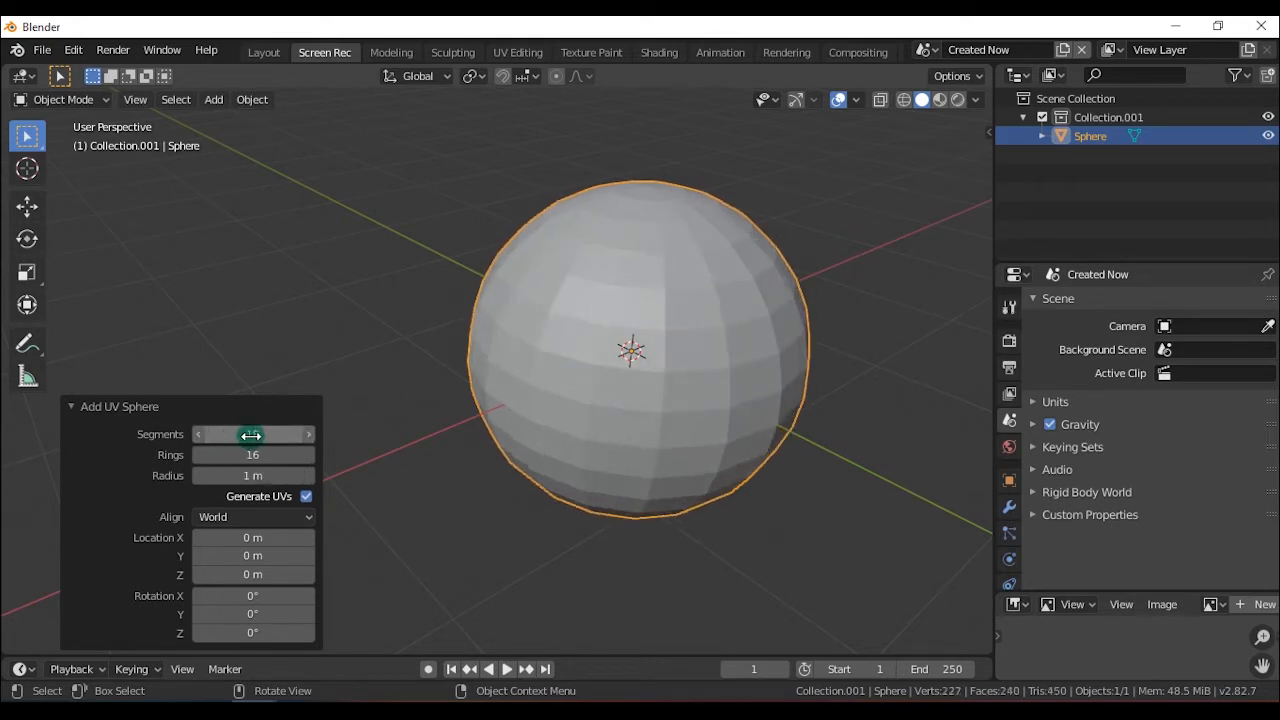
left_click_drag(240, 434, 258, 434)
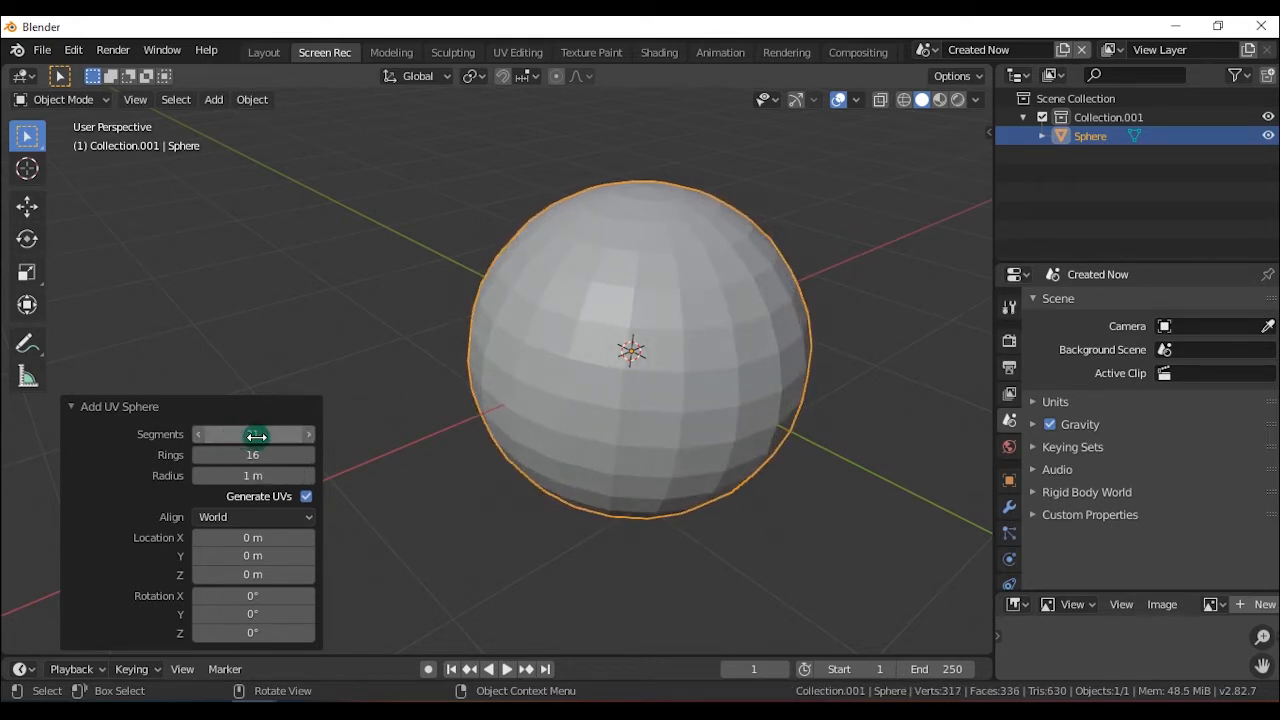
left_click_drag(270, 432, 244, 432)
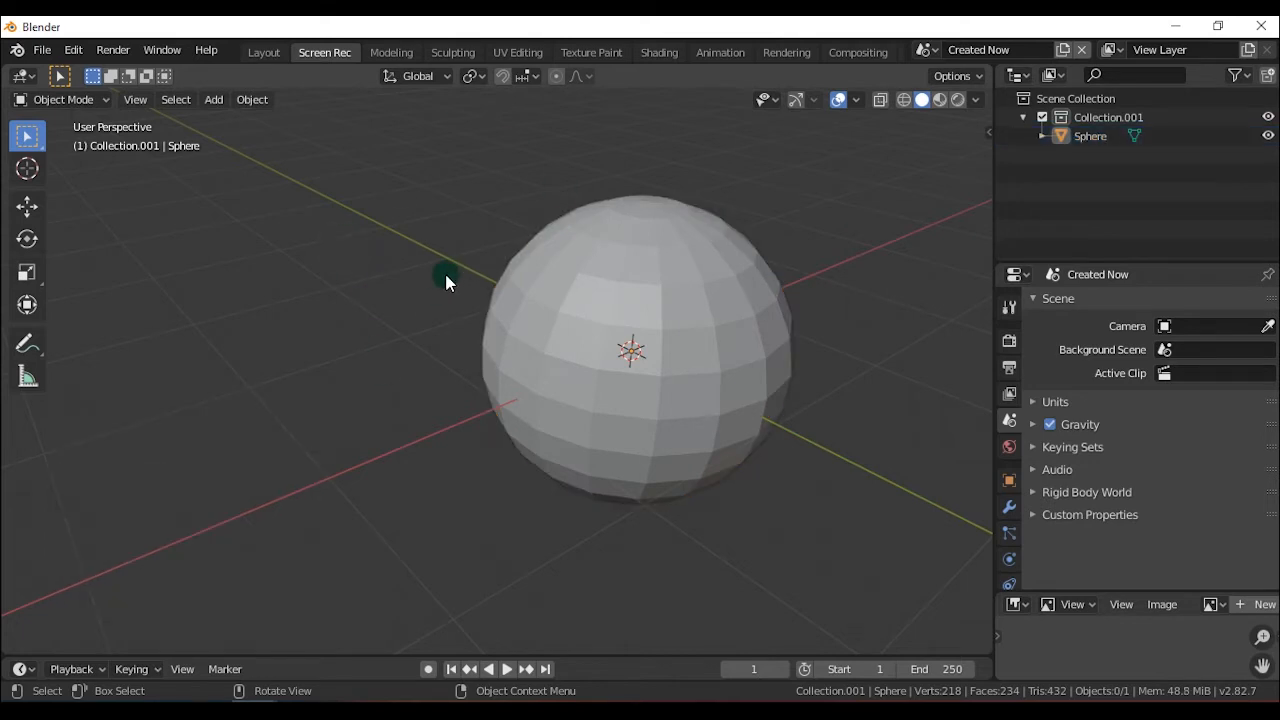
Select the sphere and move it away from the scene centre, then delete it.
left_click(444, 278)
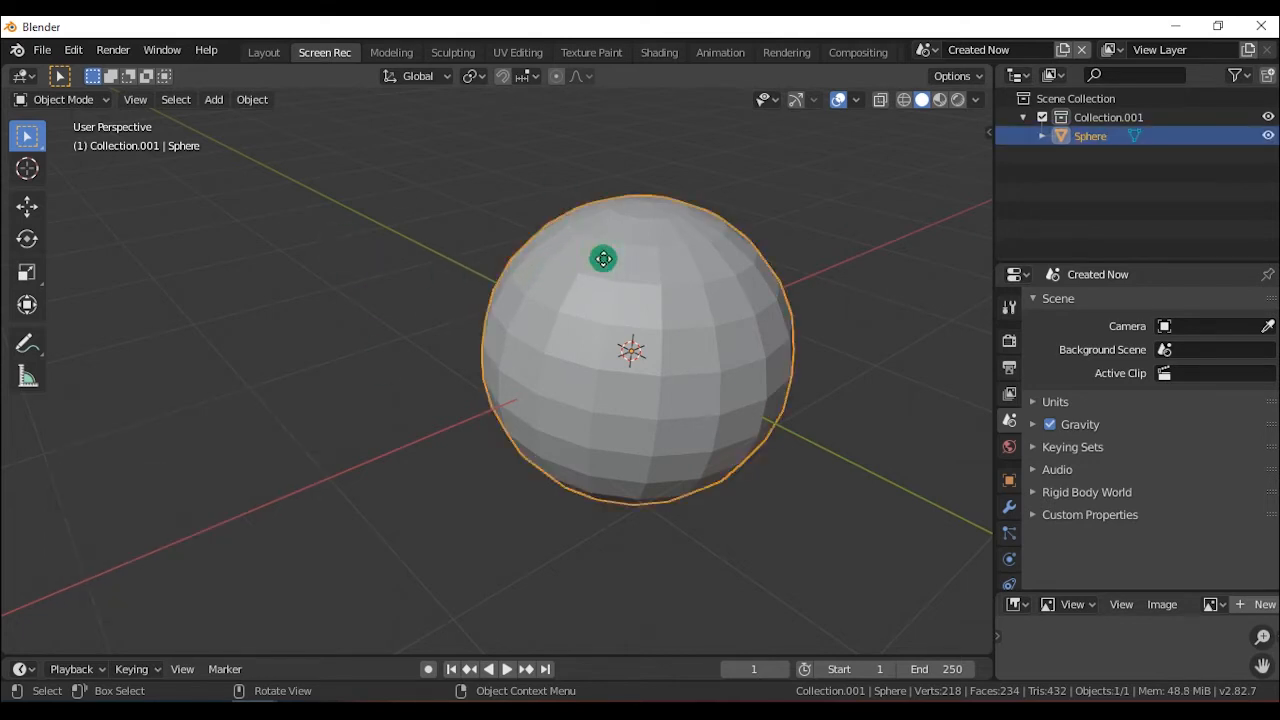
left_click_drag(604, 258, 444, 264)
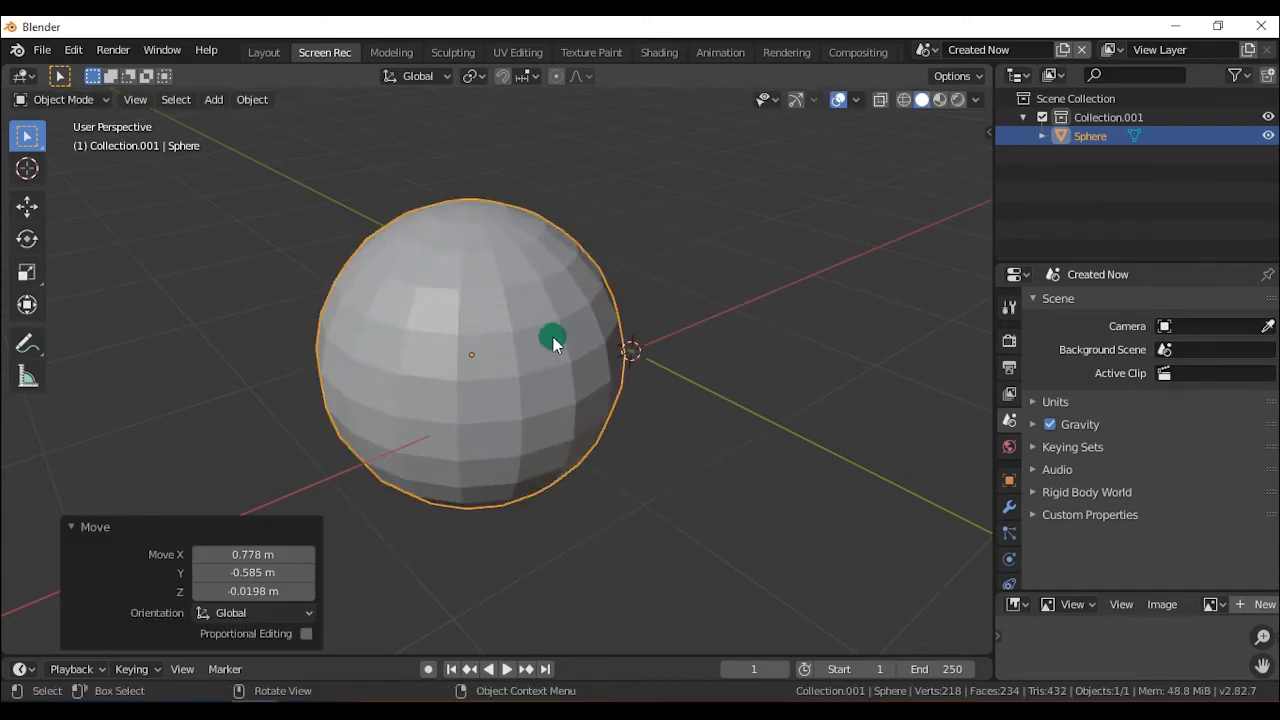
mouse_move(544, 300)
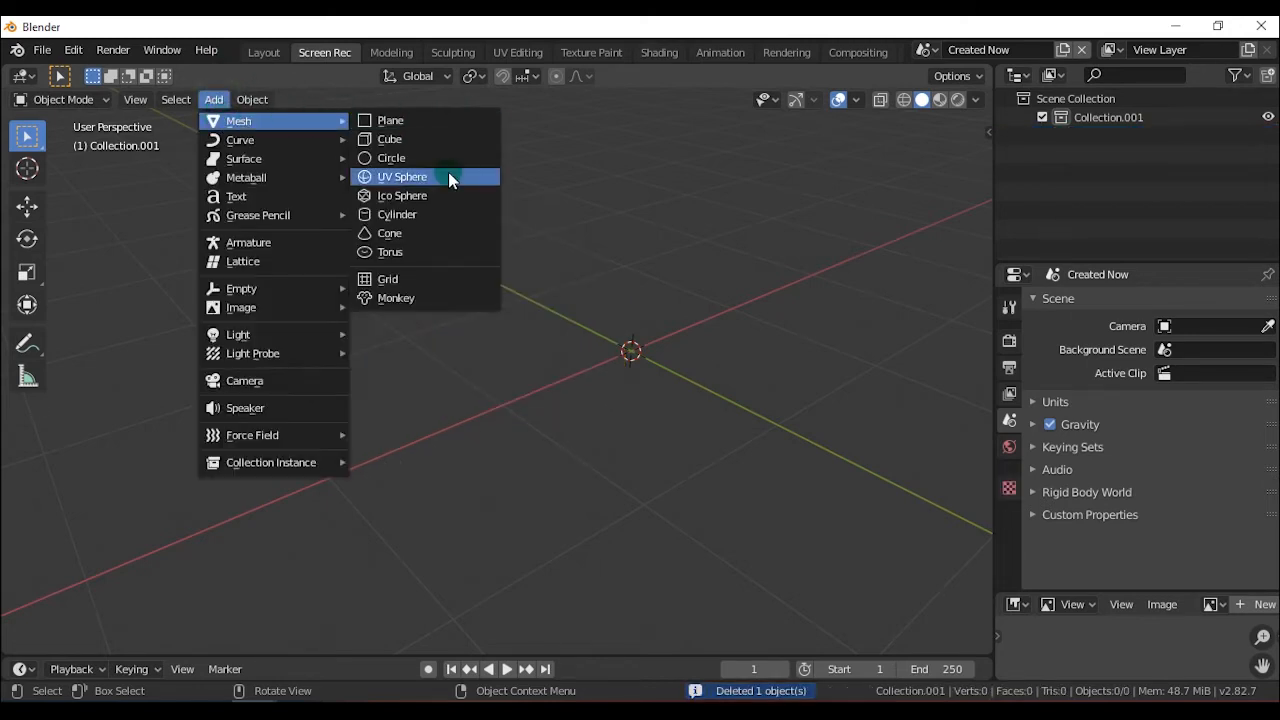
Add a UV sphere with 26 segments, 13 rings and 0.92 m radius.
left_click(402, 176)
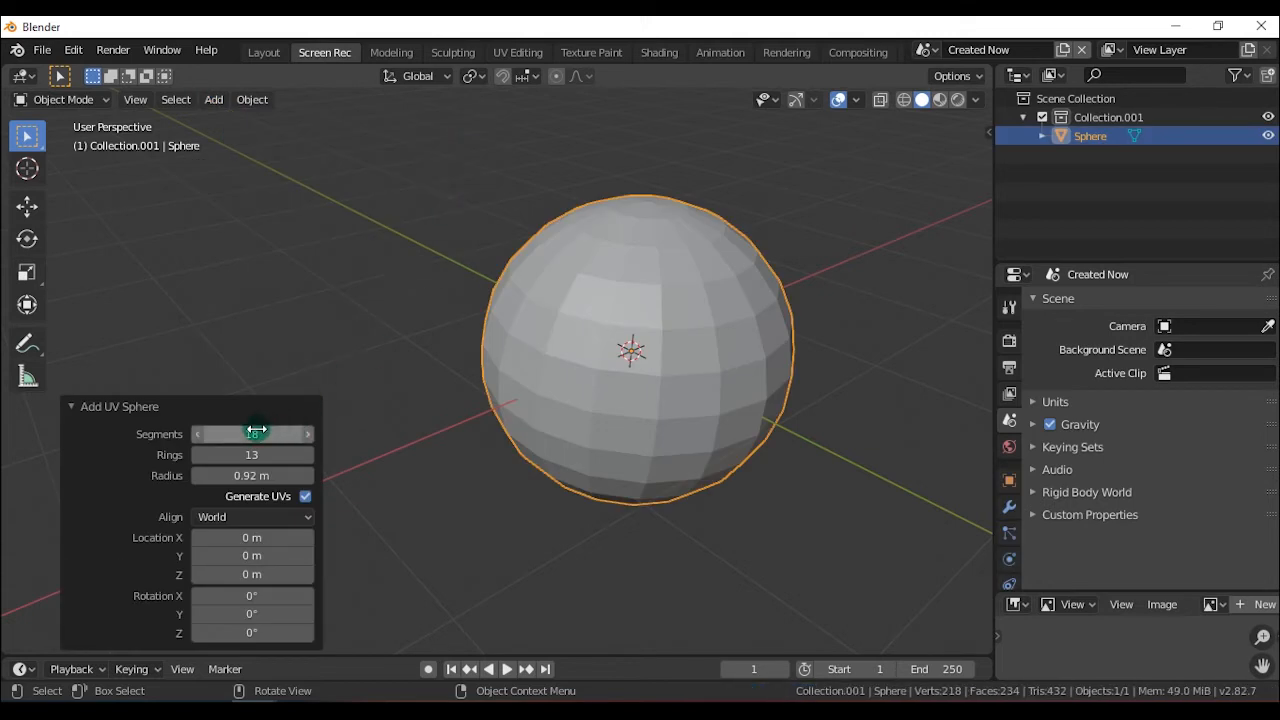
left_click_drag(270, 432, 250, 432)
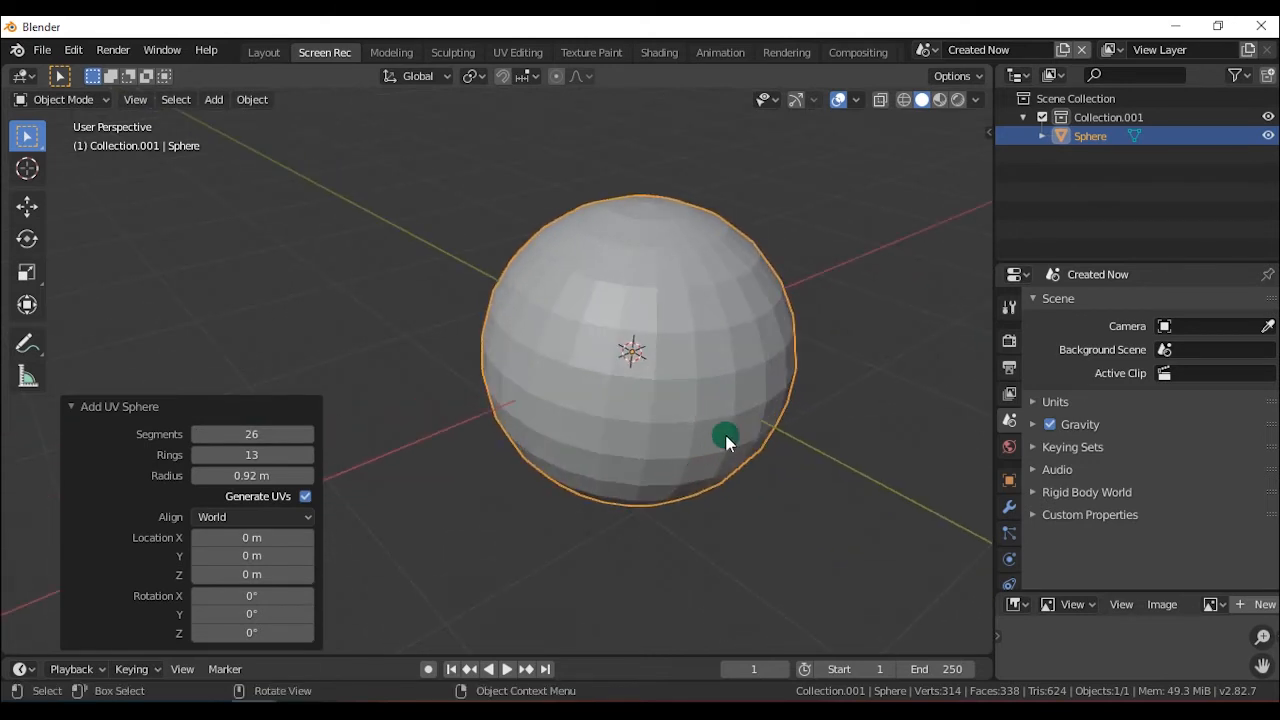
mouse_move(684, 380)
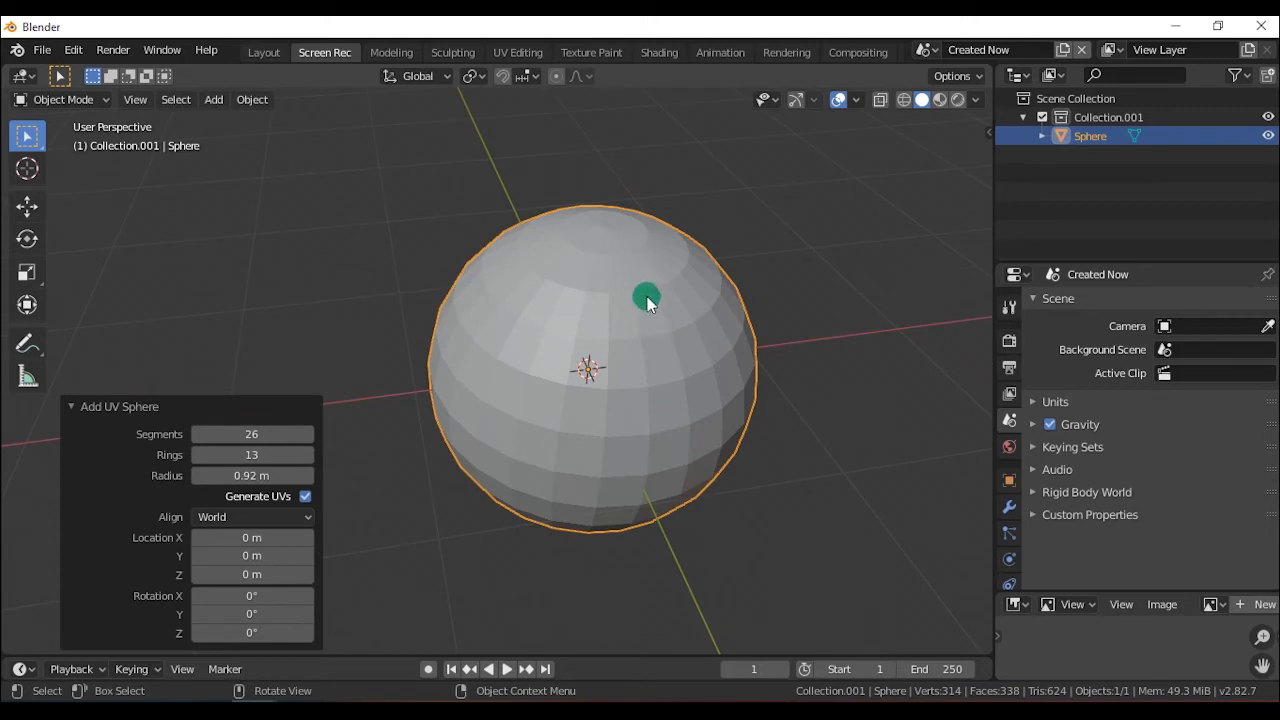
Apply Shade Smooth to the sphere, then switch it back to Shade Flat.
right_click(648, 298)
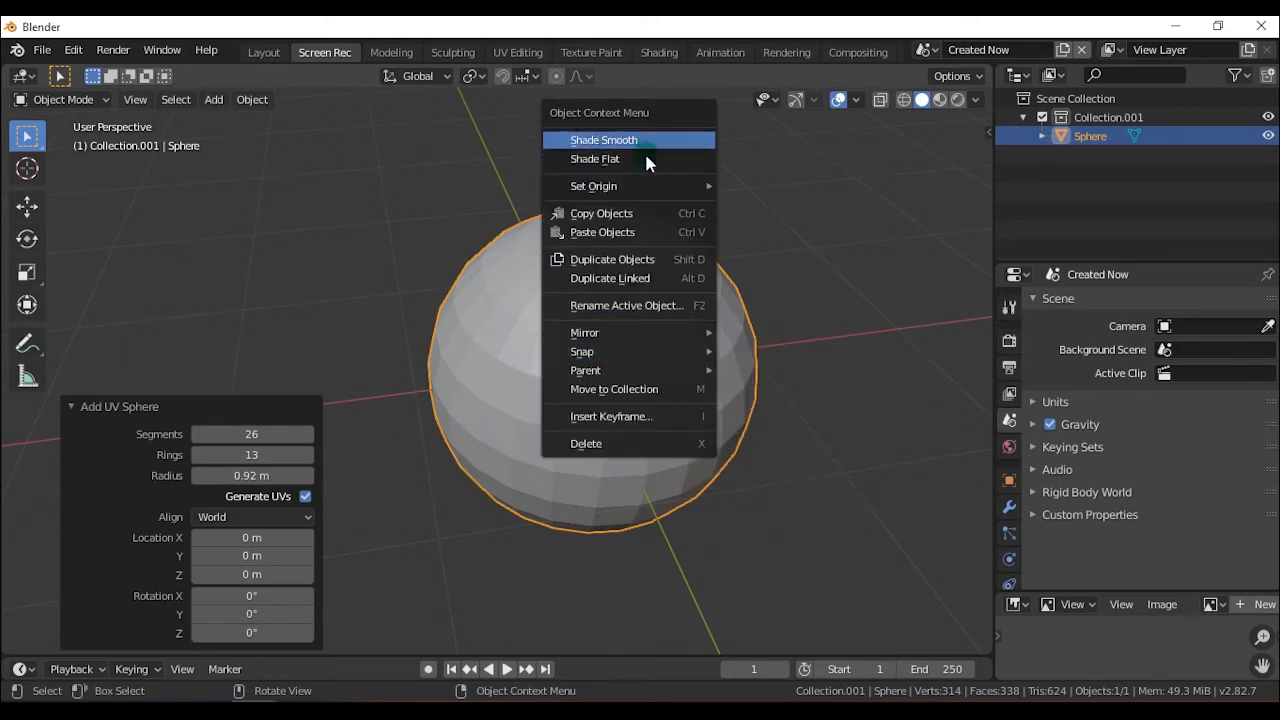
mouse_move(604, 140)
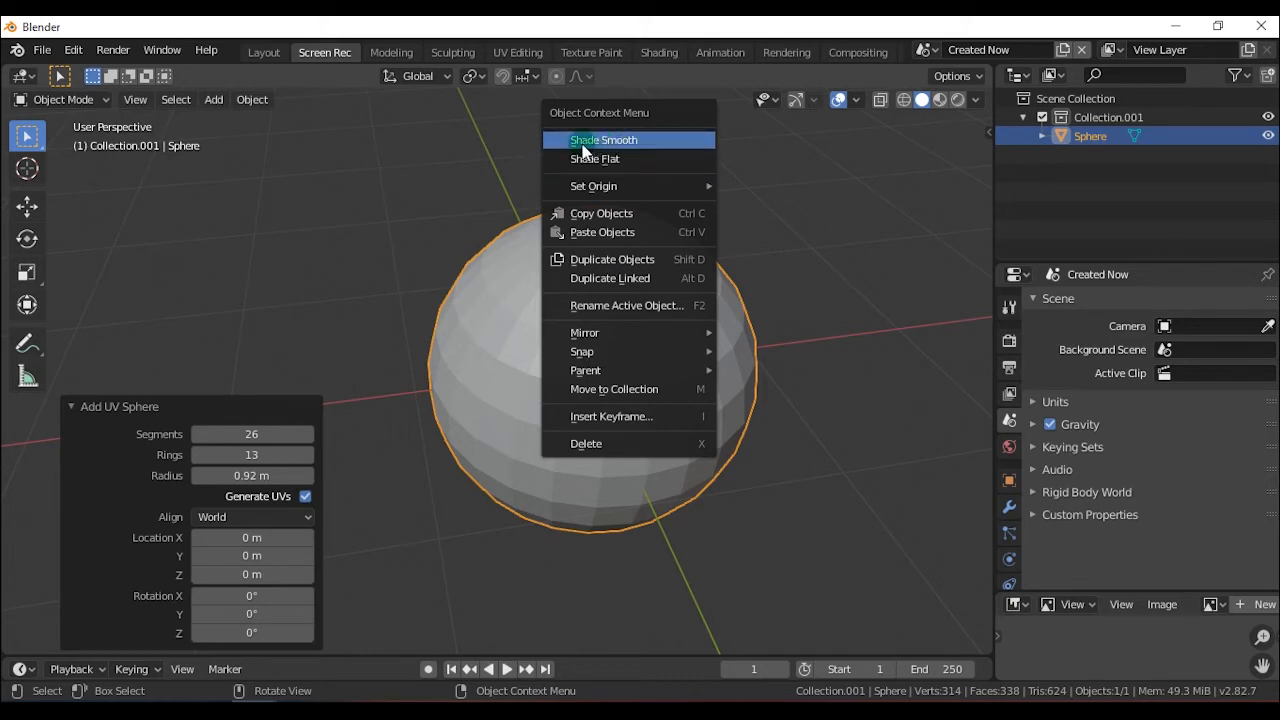
left_click(604, 140)
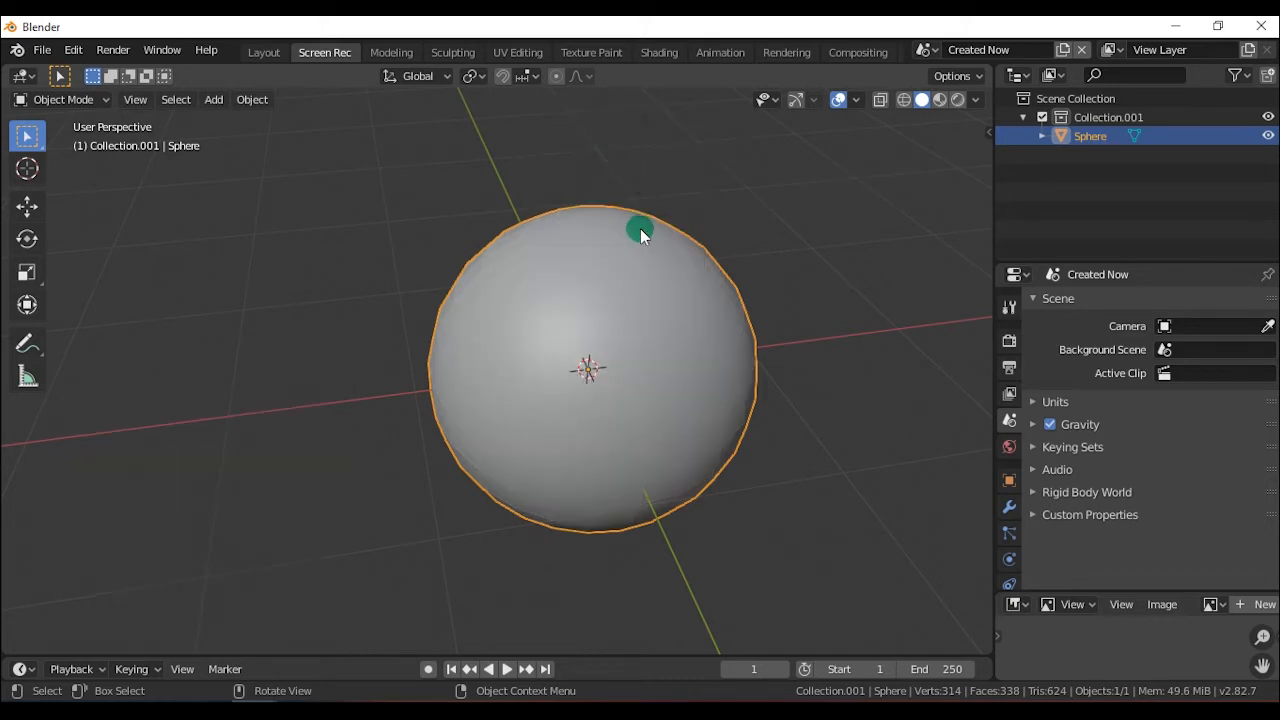
mouse_move(676, 332)
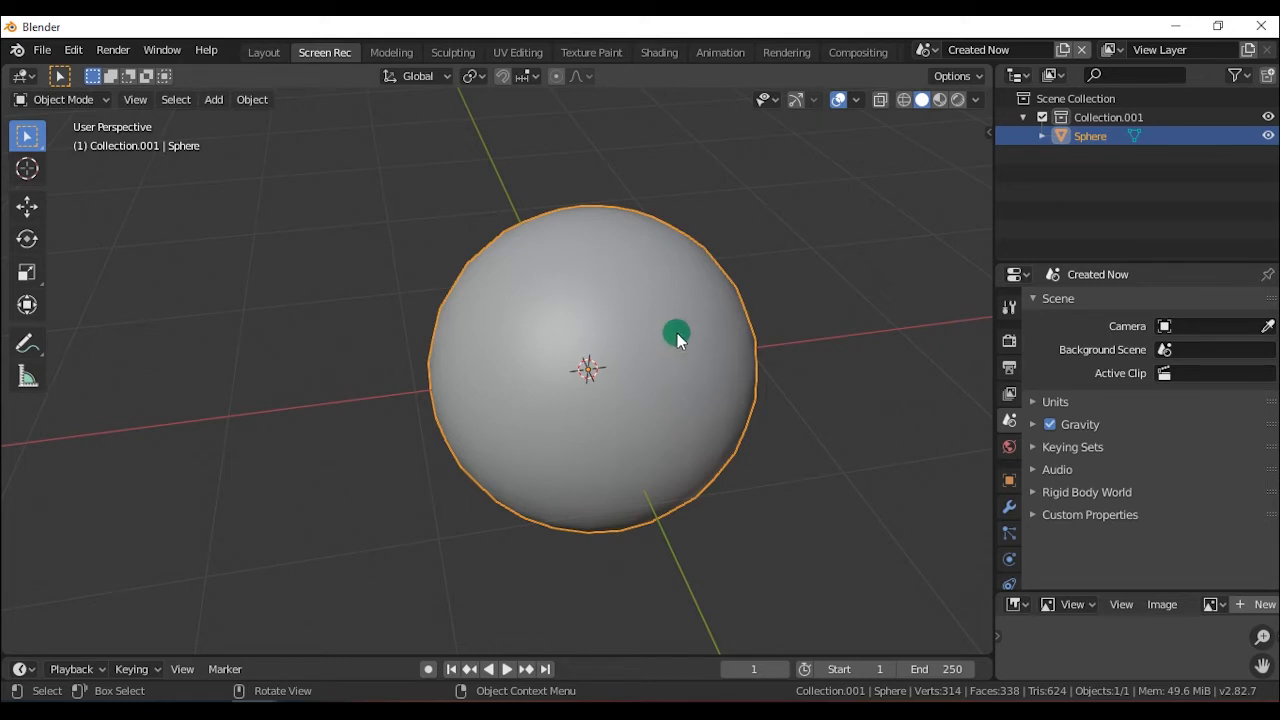
right_click(676, 332)
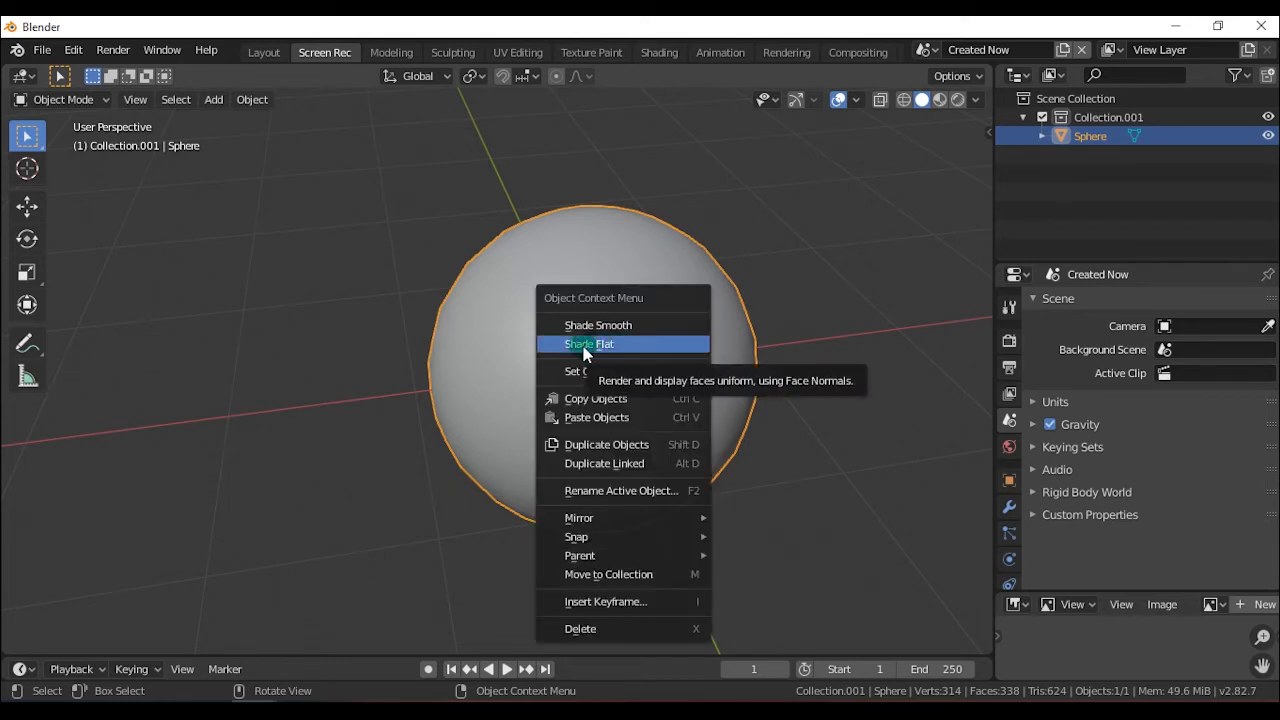
left_click(588, 344)
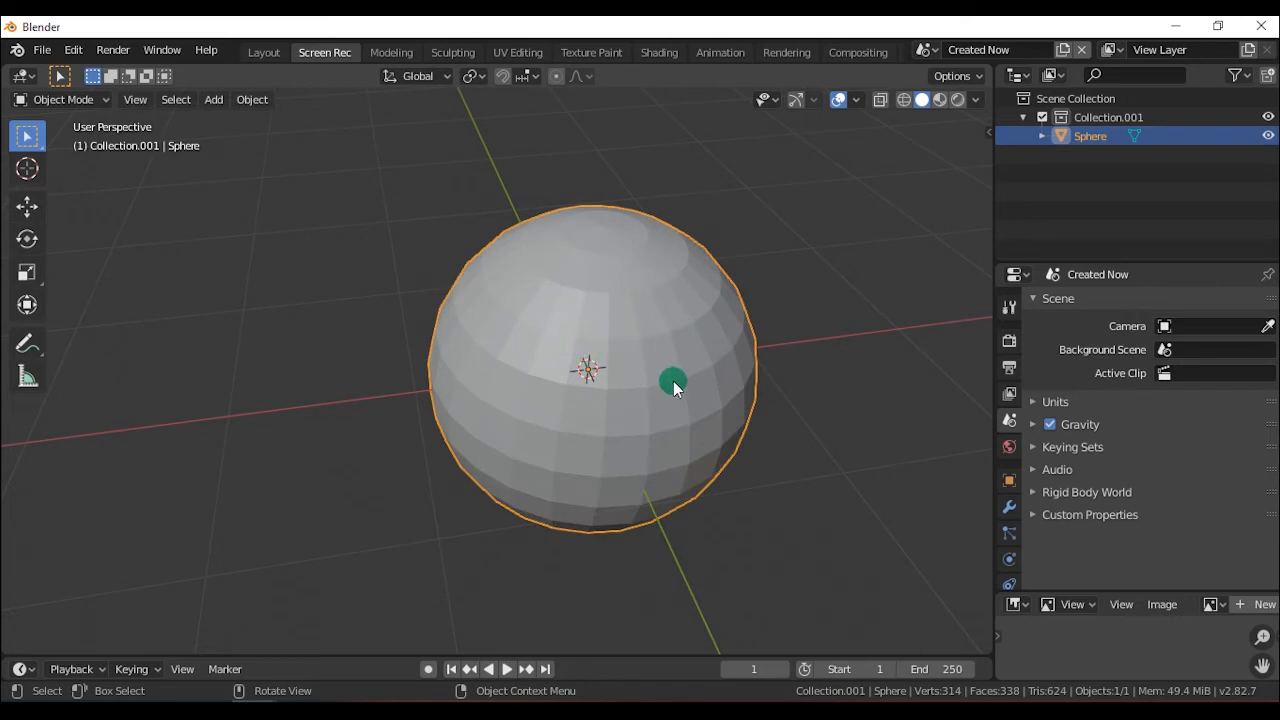
mouse_move(710, 580)
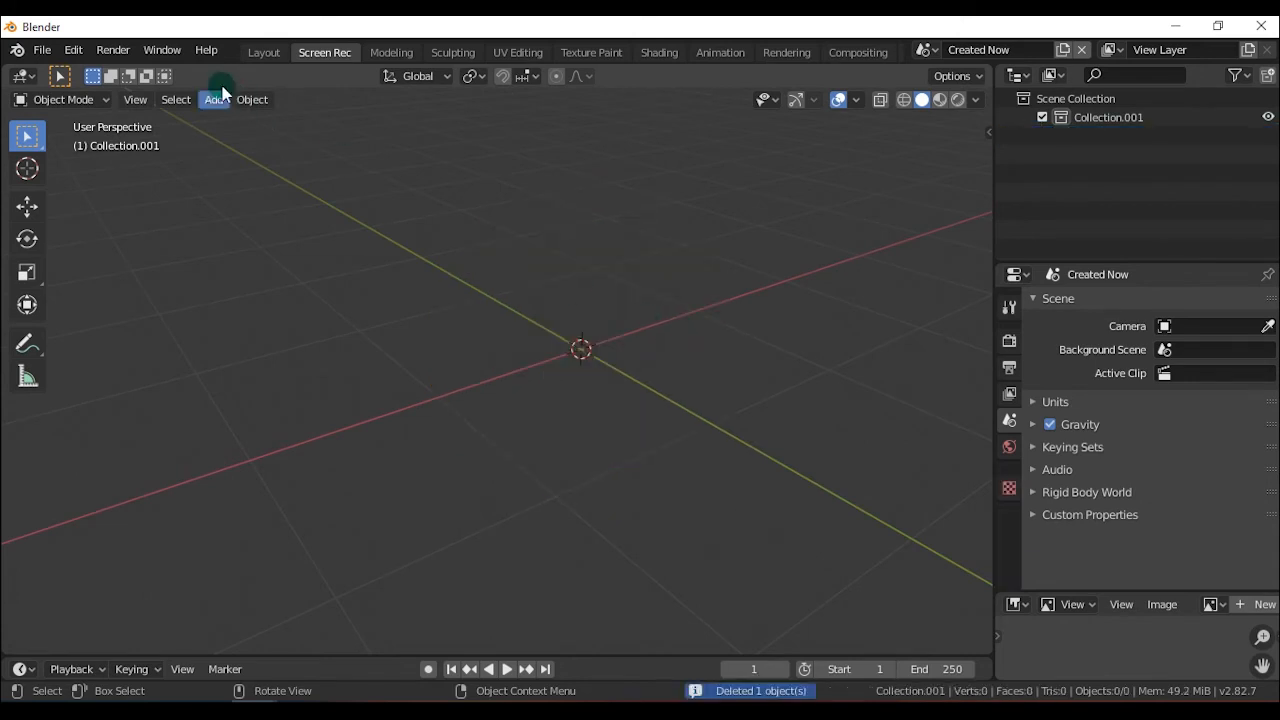
Add an Ico Sphere with subdivisions 2 and 1 m radius.
left_click(216, 100)
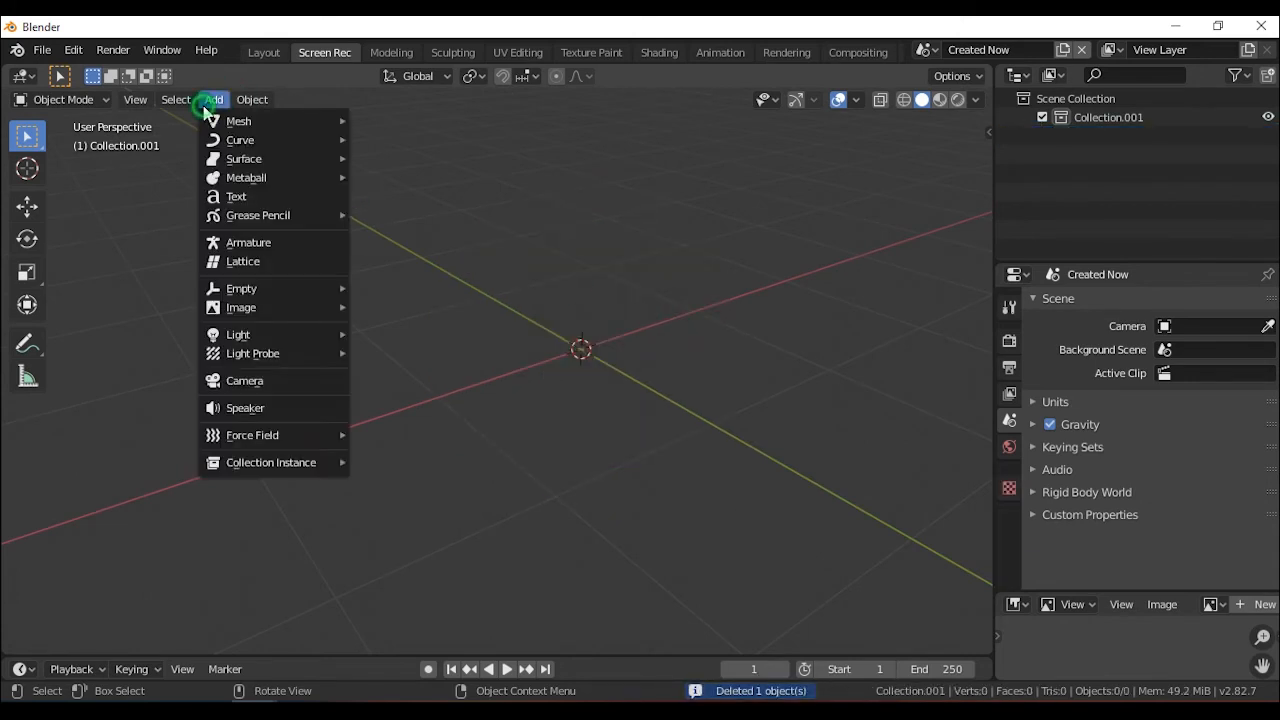
mouse_move(238, 122)
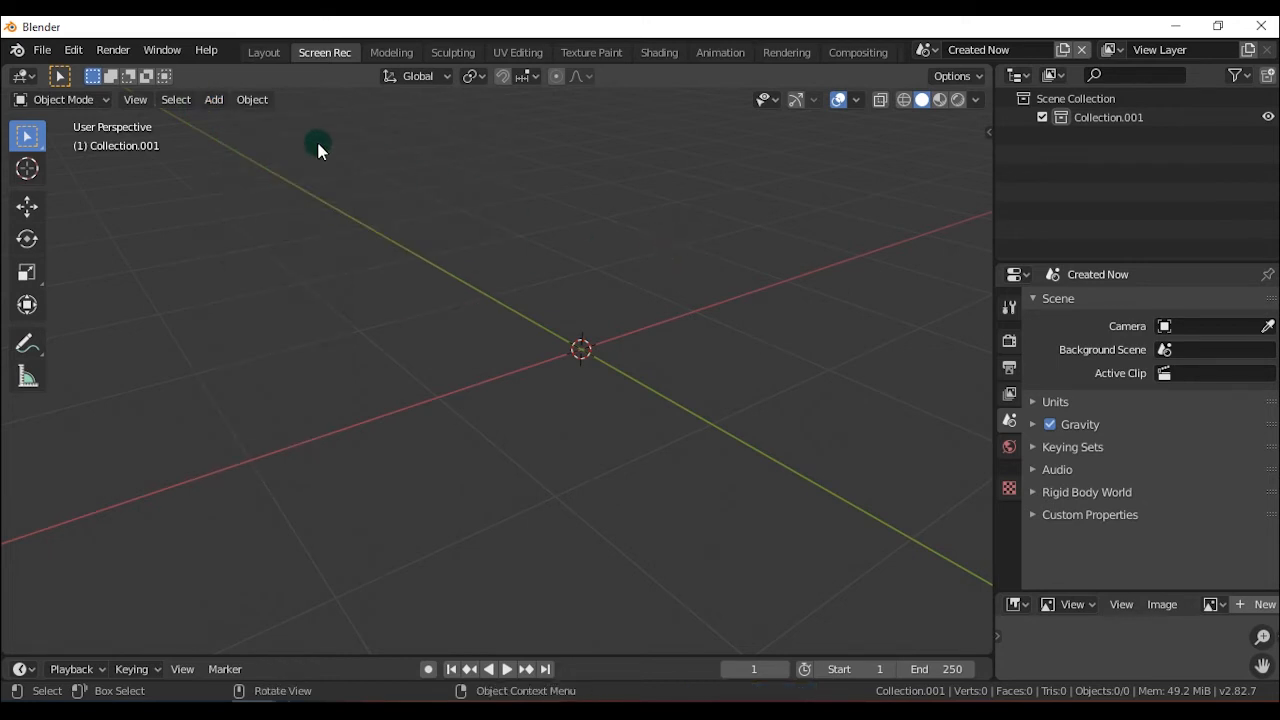
left_click(212, 100)
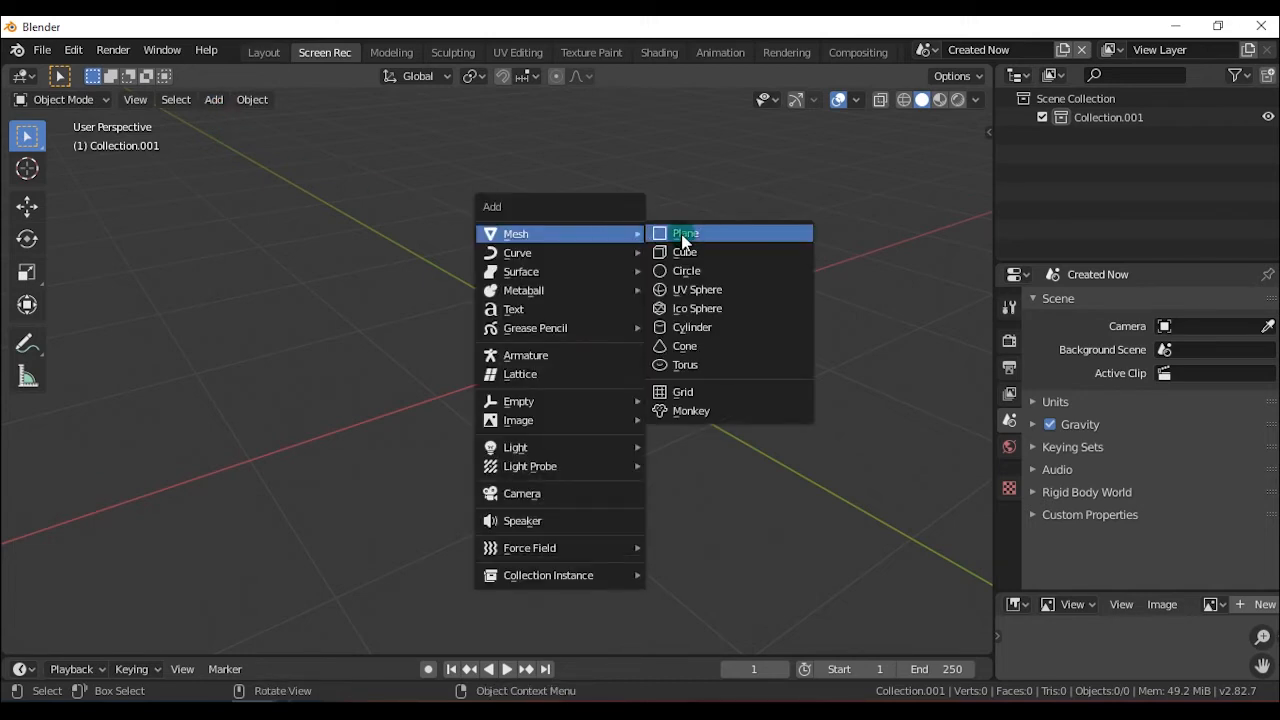
mouse_move(578, 232)
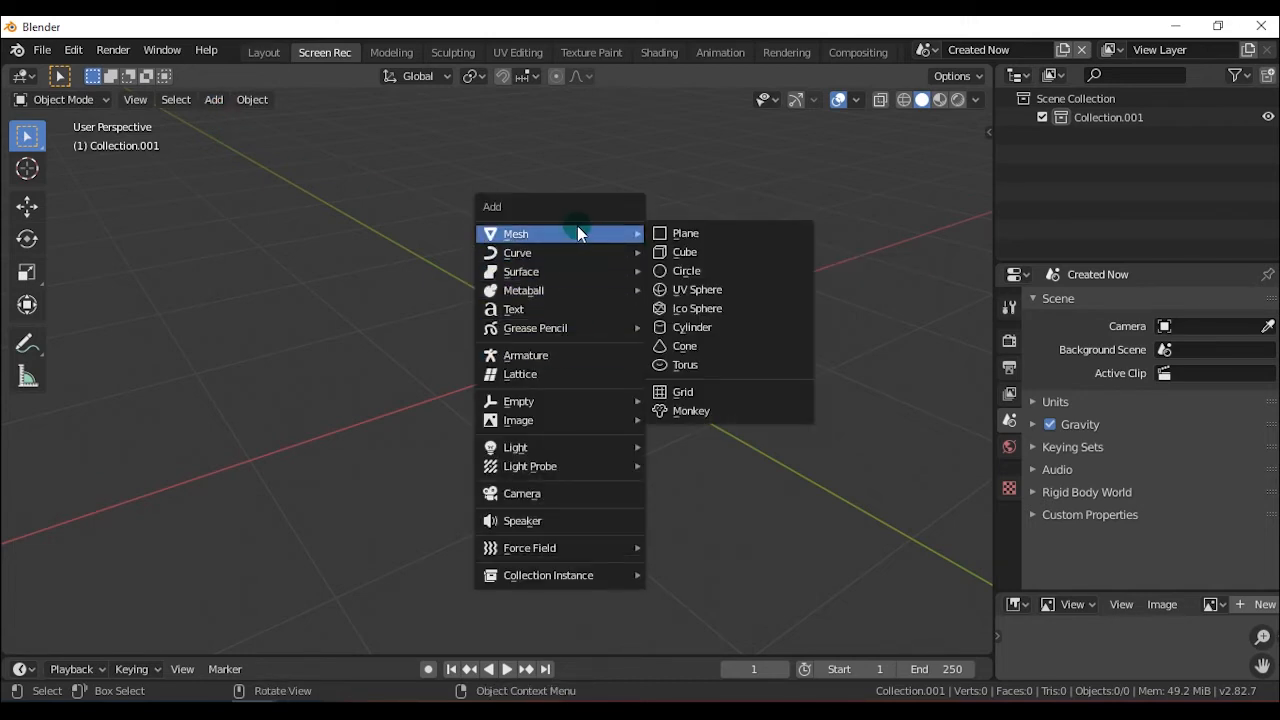
mouse_move(696, 308)
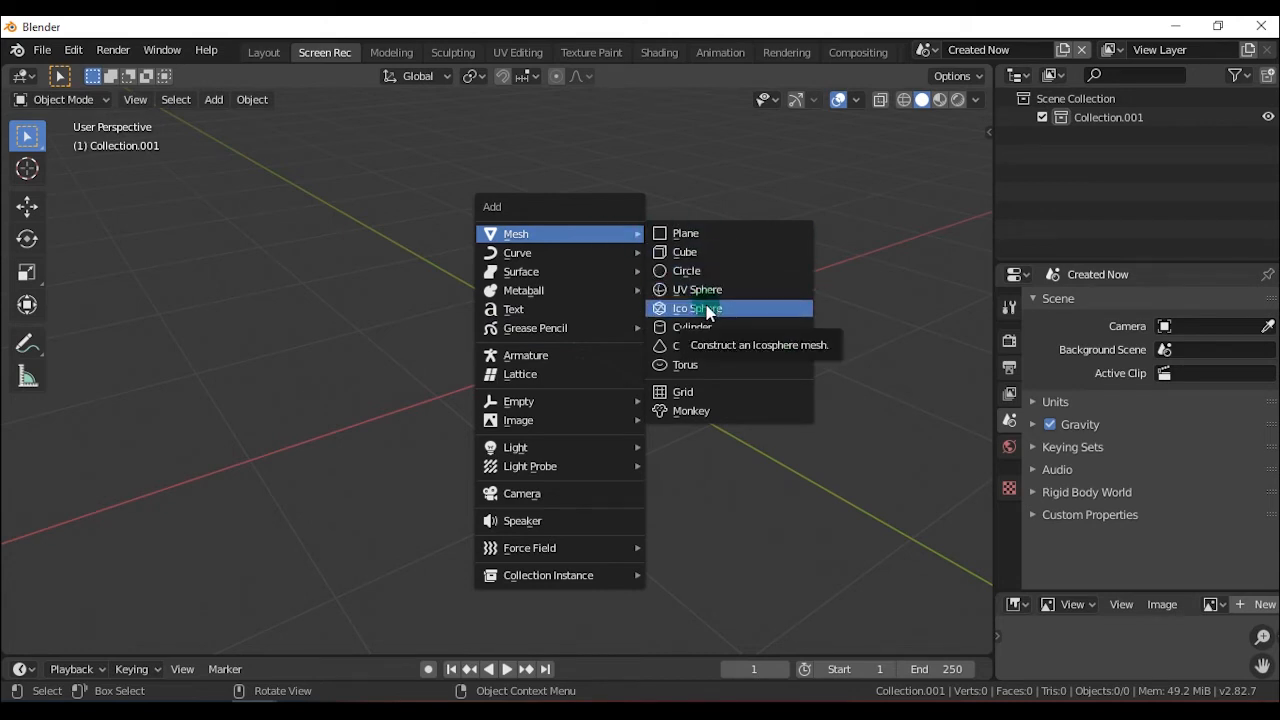
left_click(696, 308)
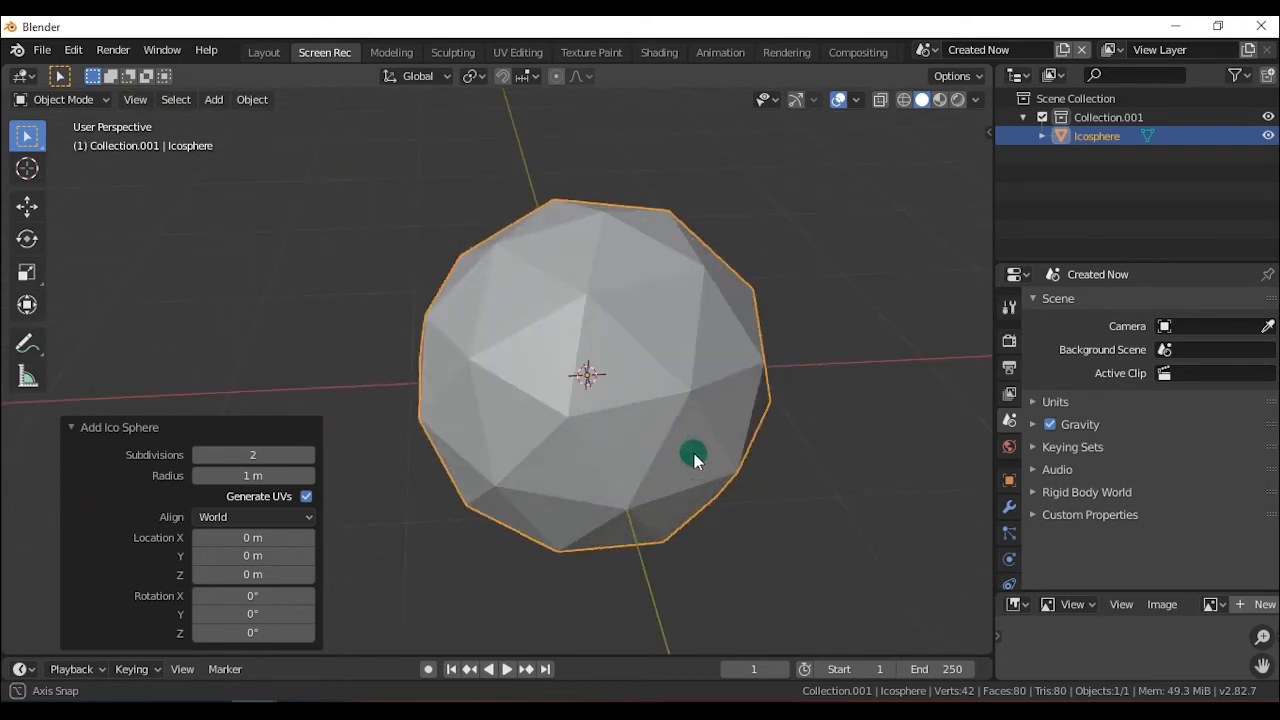
Add a UV sphere, then delete the Icosphere so only the UV sphere remains.
left_click_drag(696, 460, 610, 360)
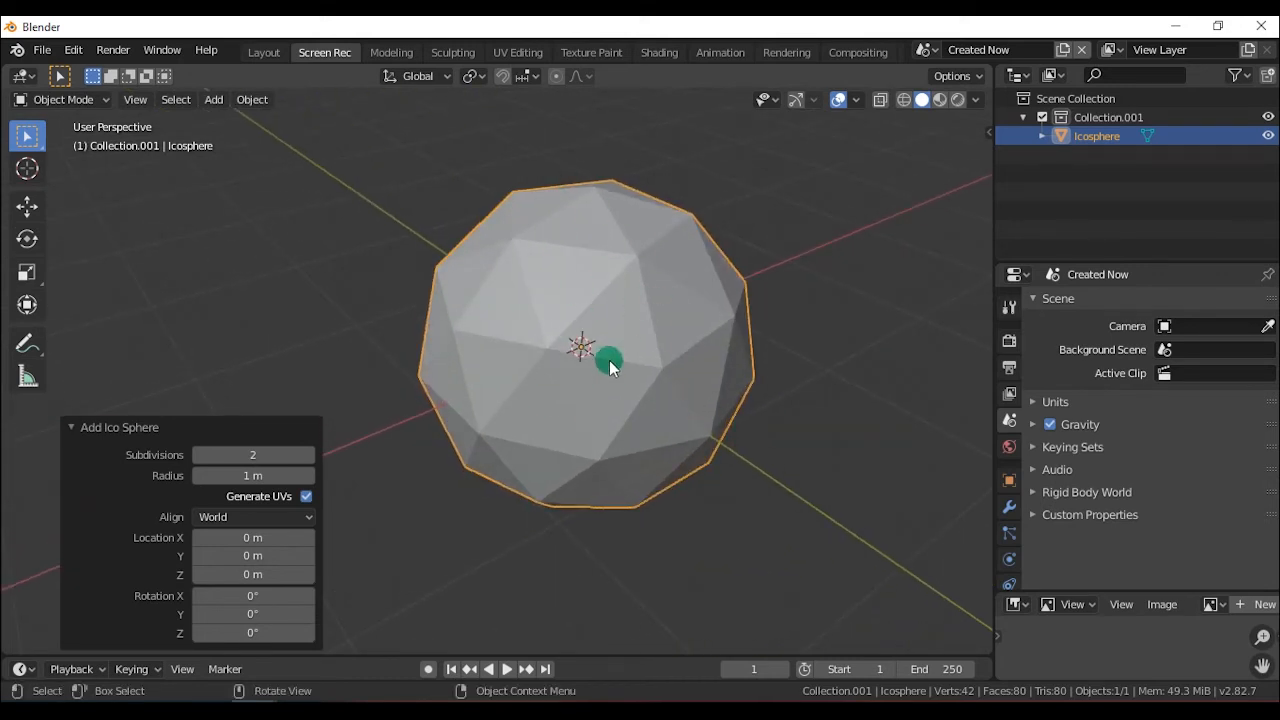
left_click(212, 100)
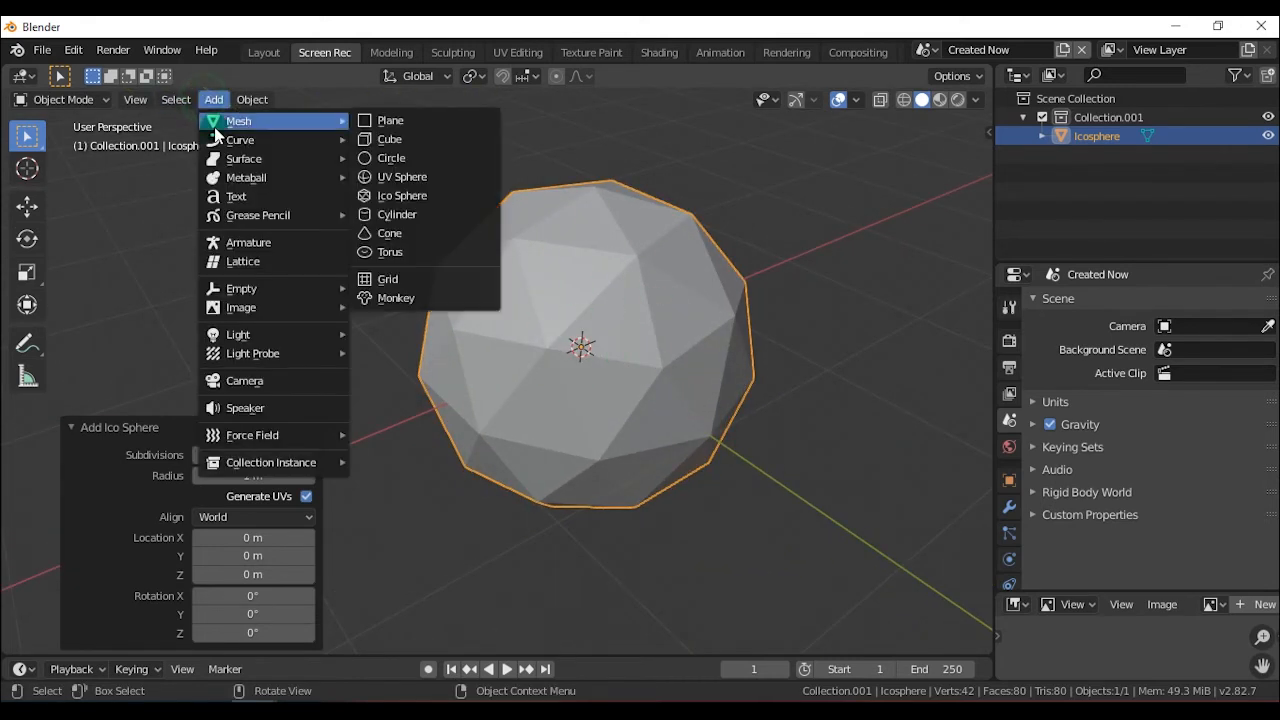
left_click(402, 176)
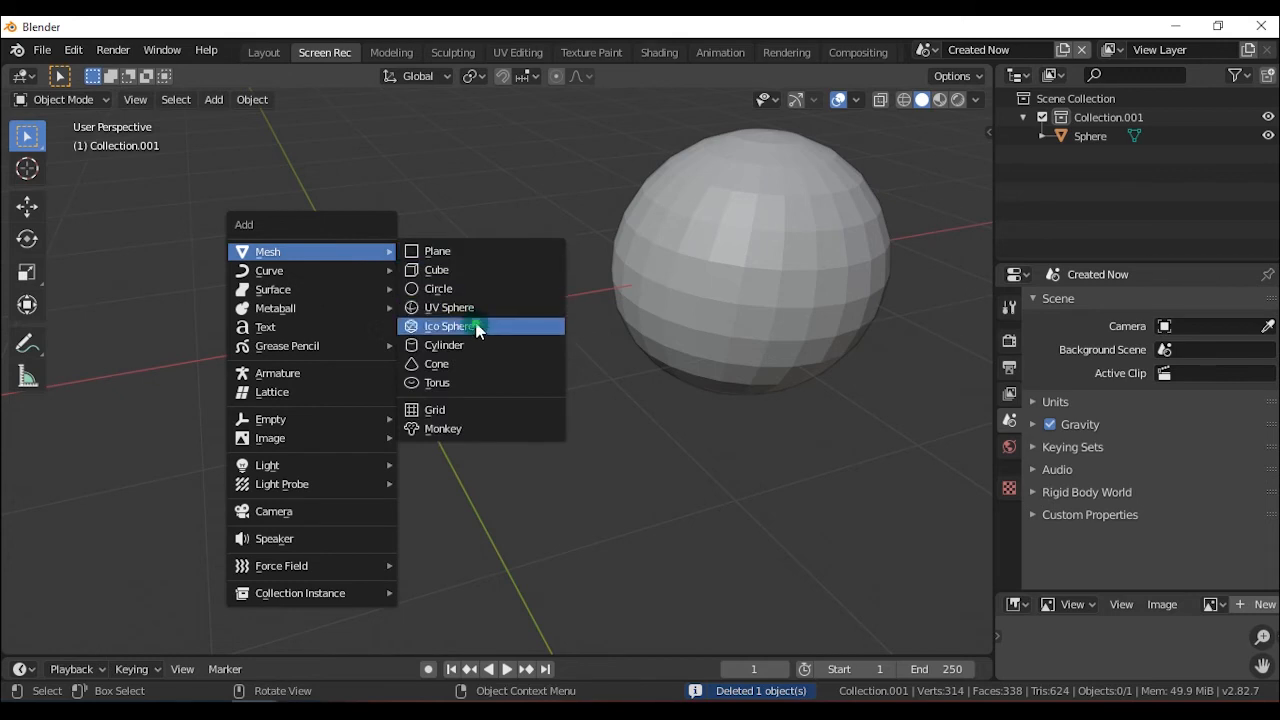
Add an ico sphere beside the UV sphere and reduce it to 1 subdivision.
left_click(448, 326)
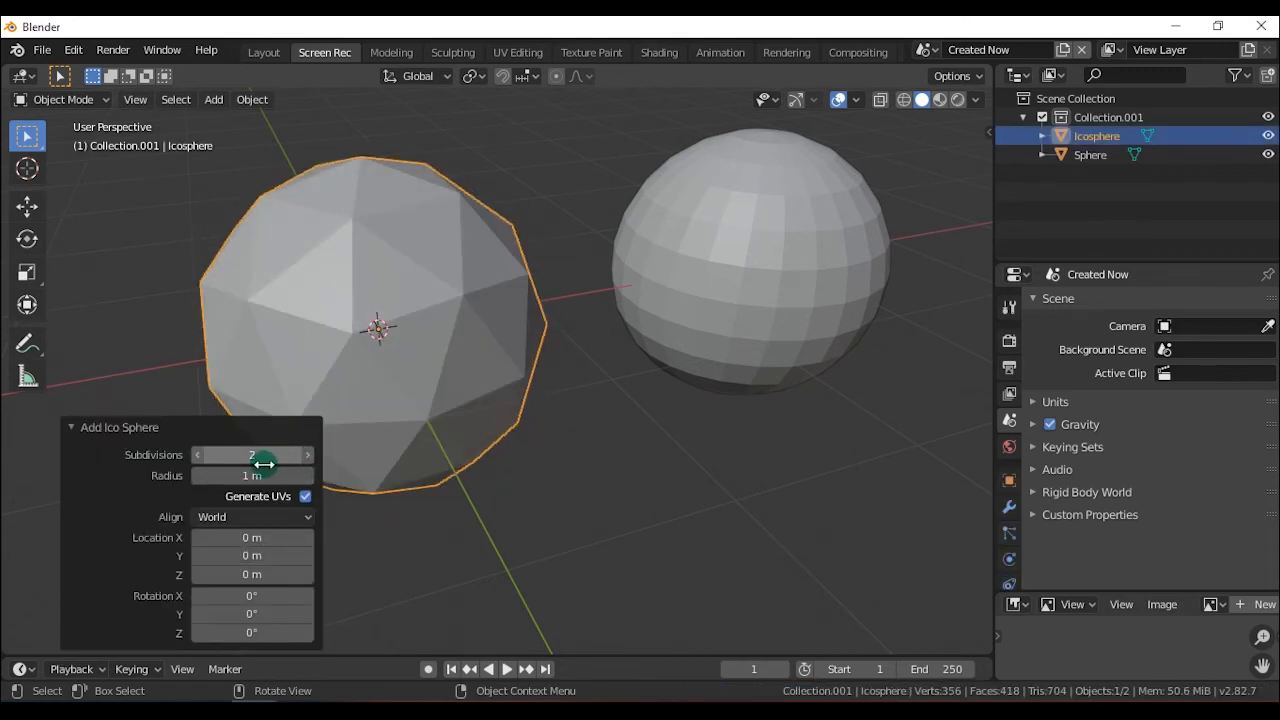
left_click(856, 100)
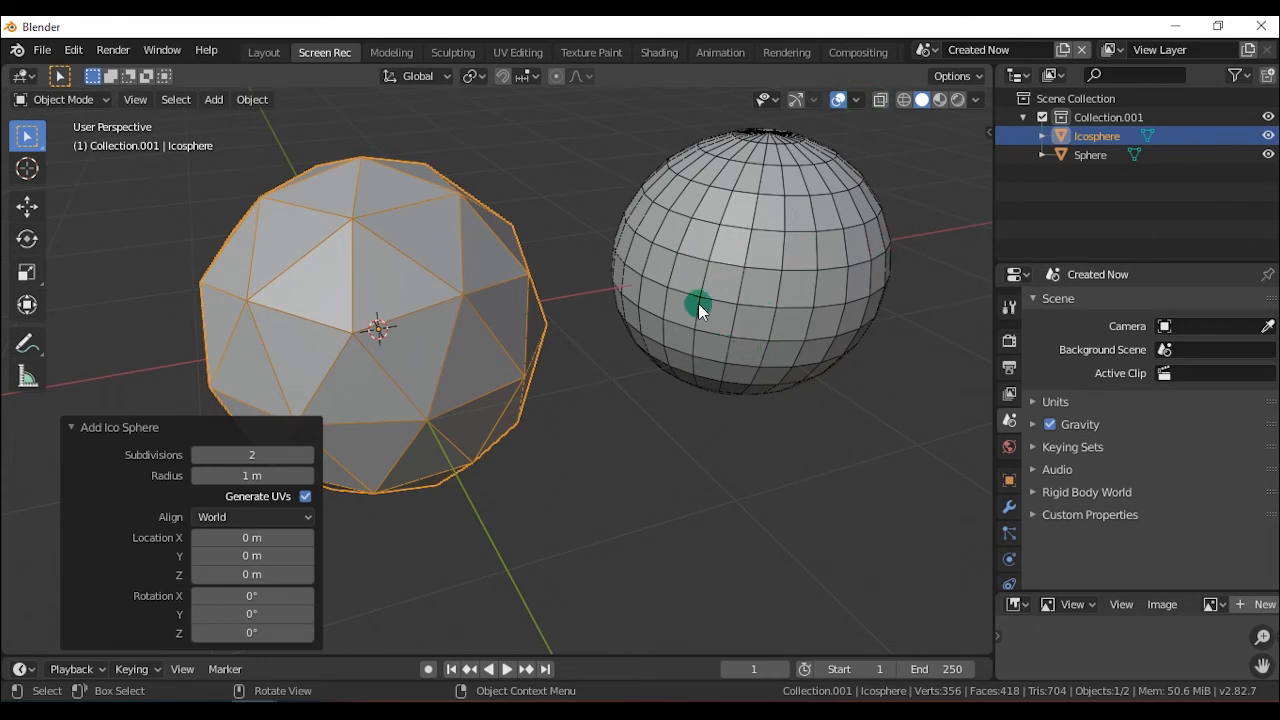
mouse_move(764, 258)
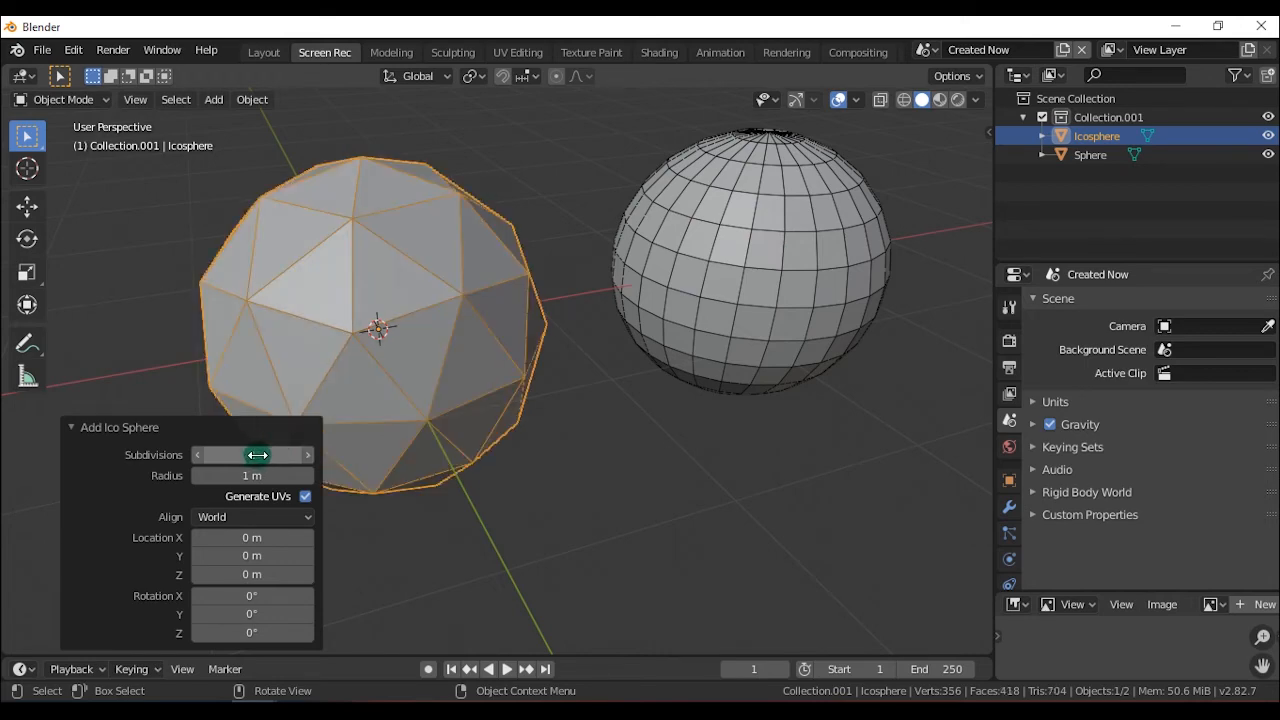
left_click_drag(258, 456, 330, 446)
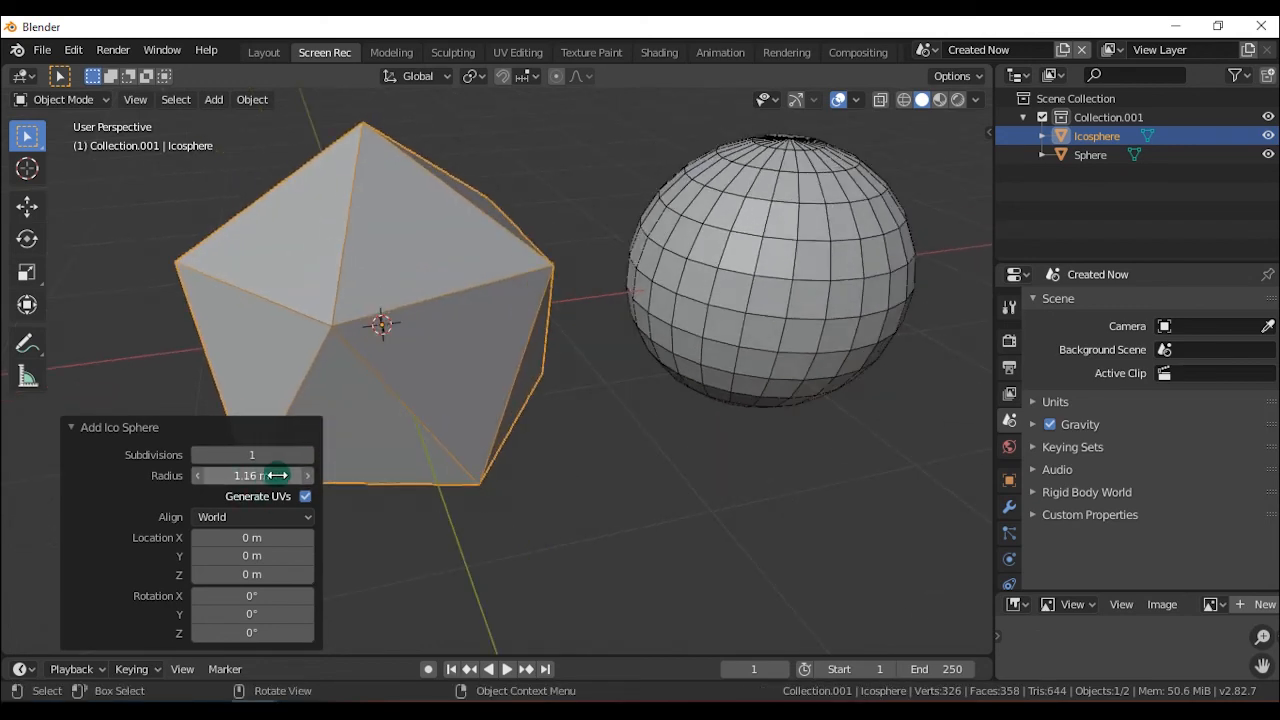
Set the transform pivot point to Bounding Box Center.
left_click(472, 76)
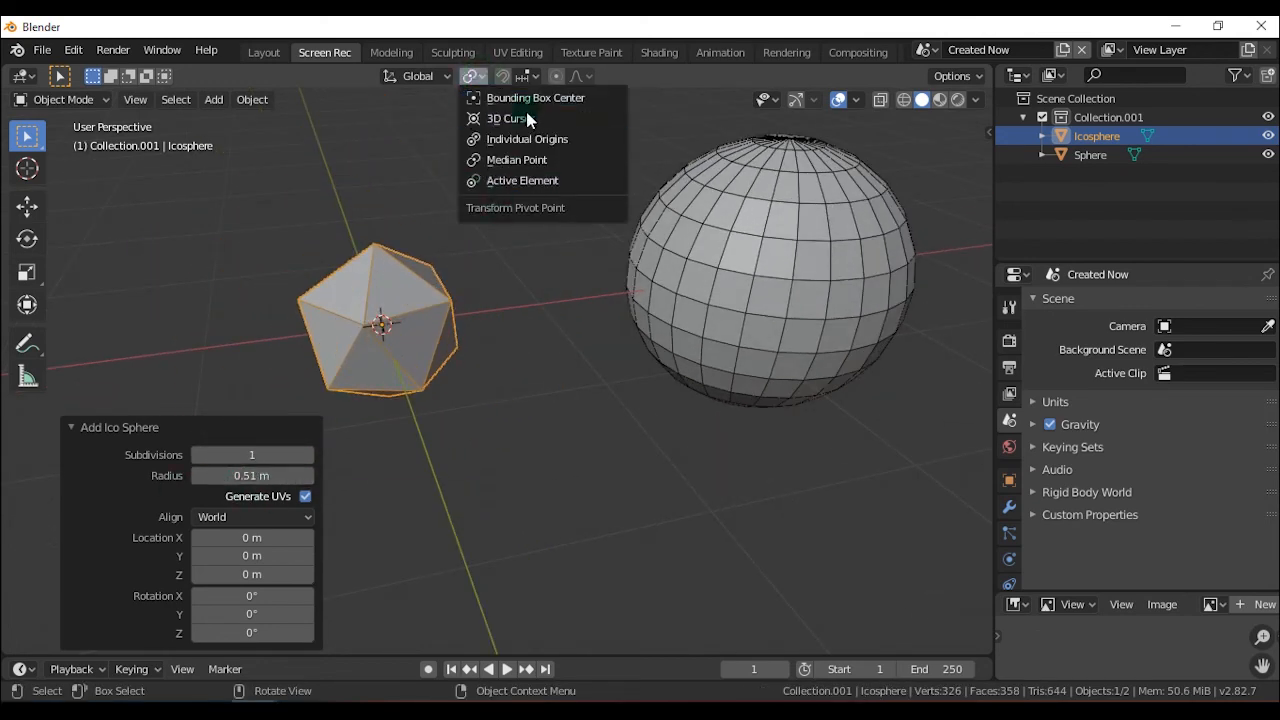
mouse_move(536, 96)
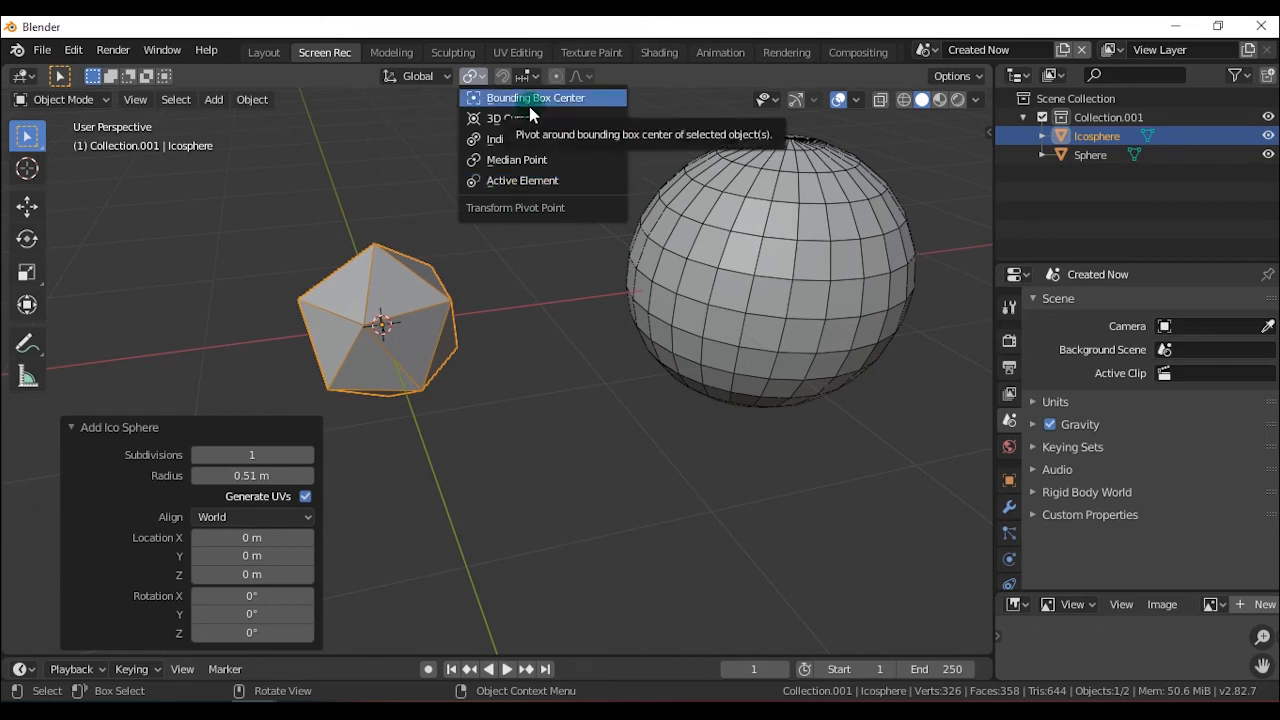
left_click(384, 252)
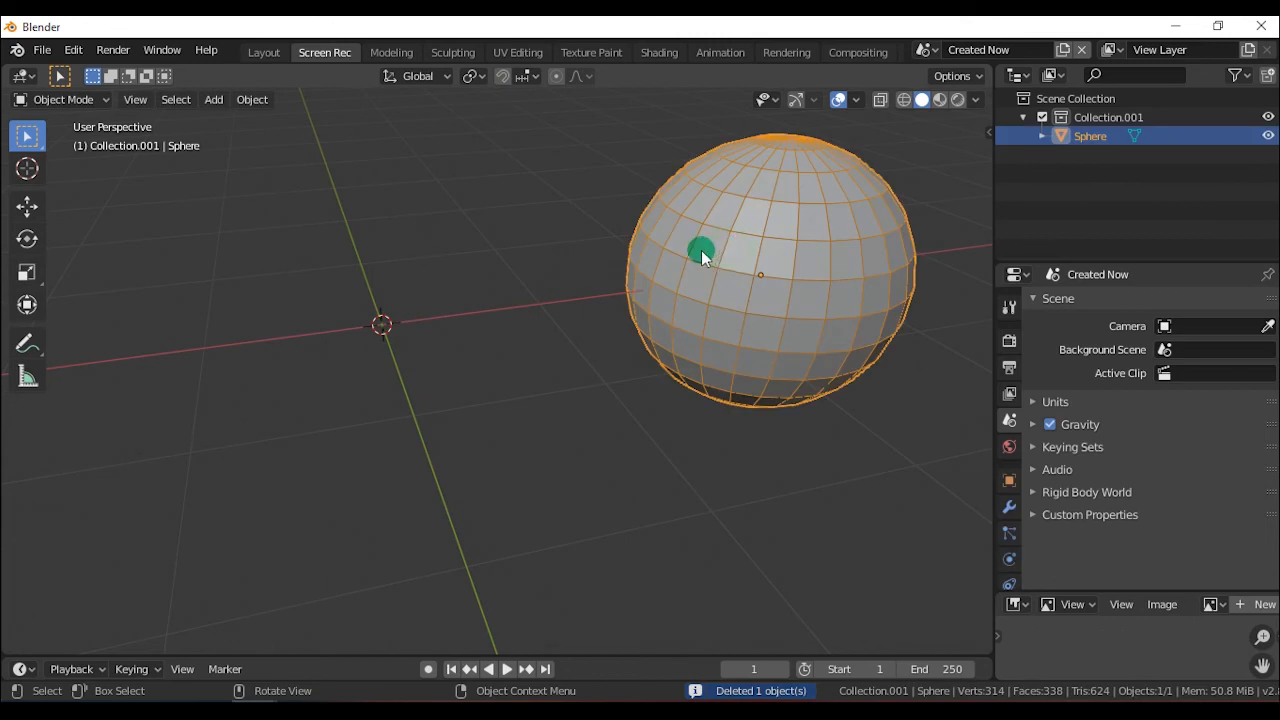
Bring up the Add menu to pick a new mesh primitive for the empty scene.
left_click(212, 100)
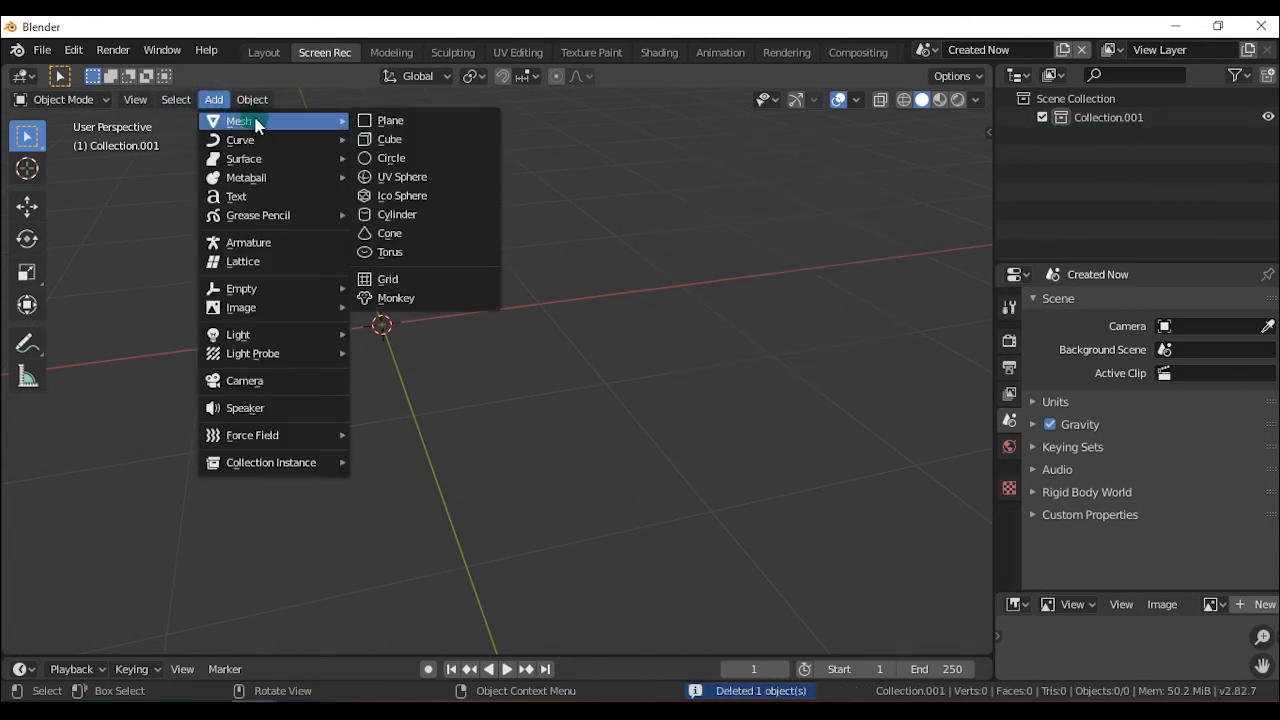
mouse_move(428, 236)
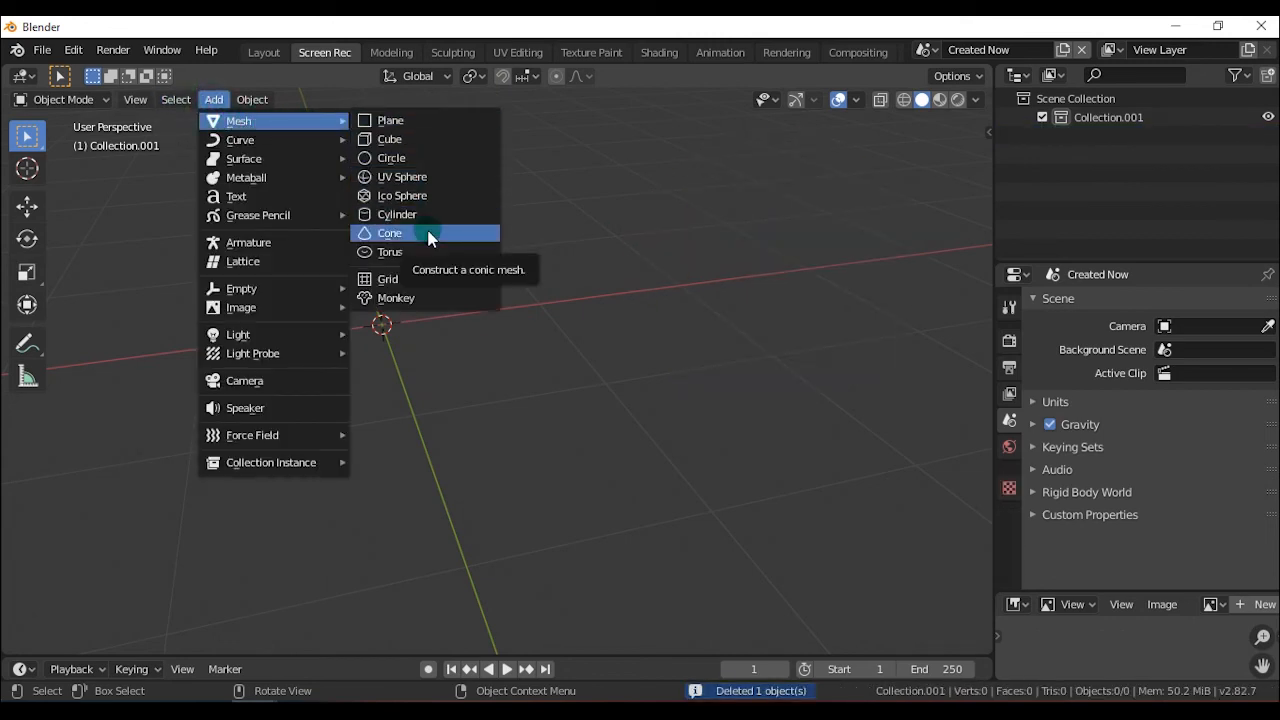
mouse_move(430, 214)
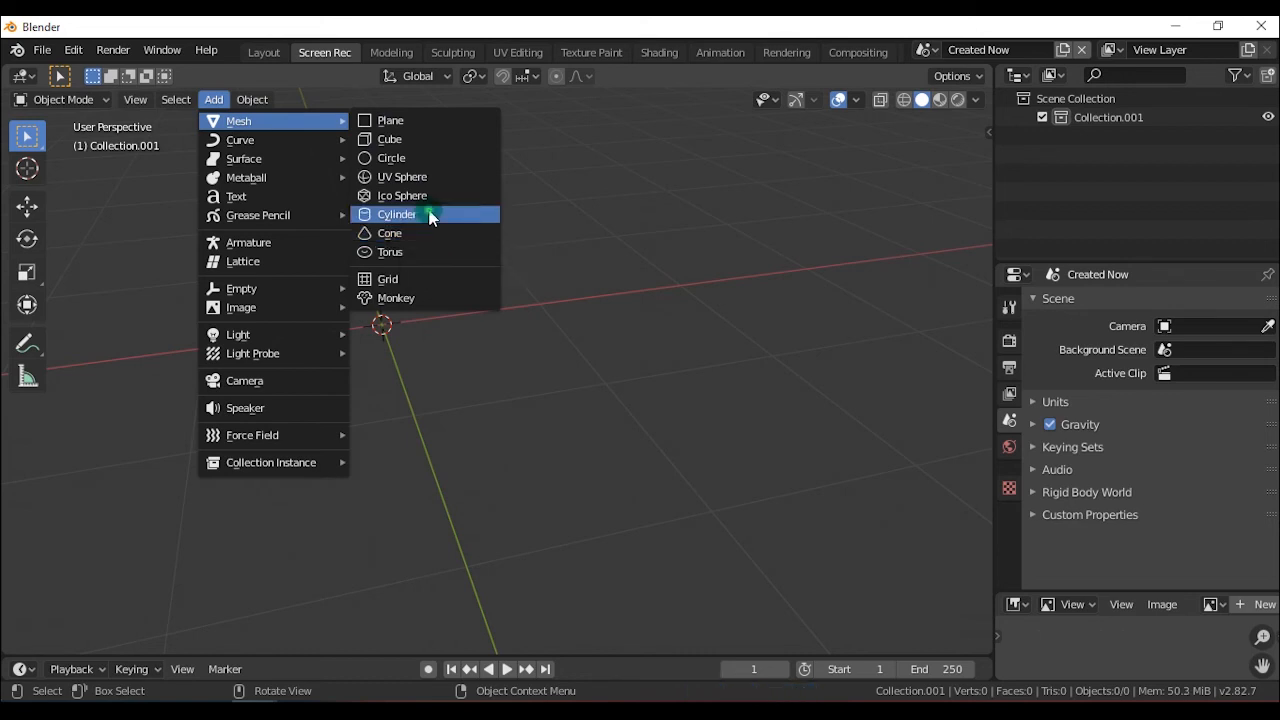
Add a cylinder and try different side counts, settling on 16 vertices with wireframe hidden.
left_click(396, 214)
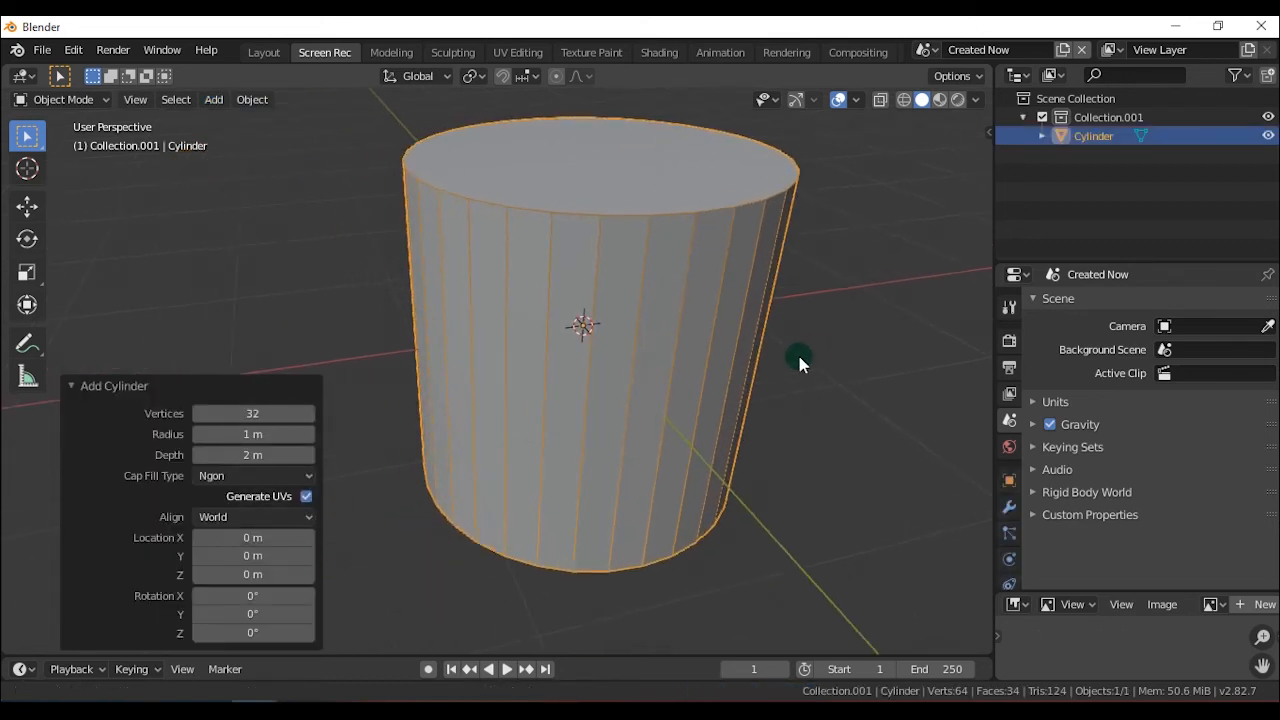
left_click_drag(252, 412, 294, 412)
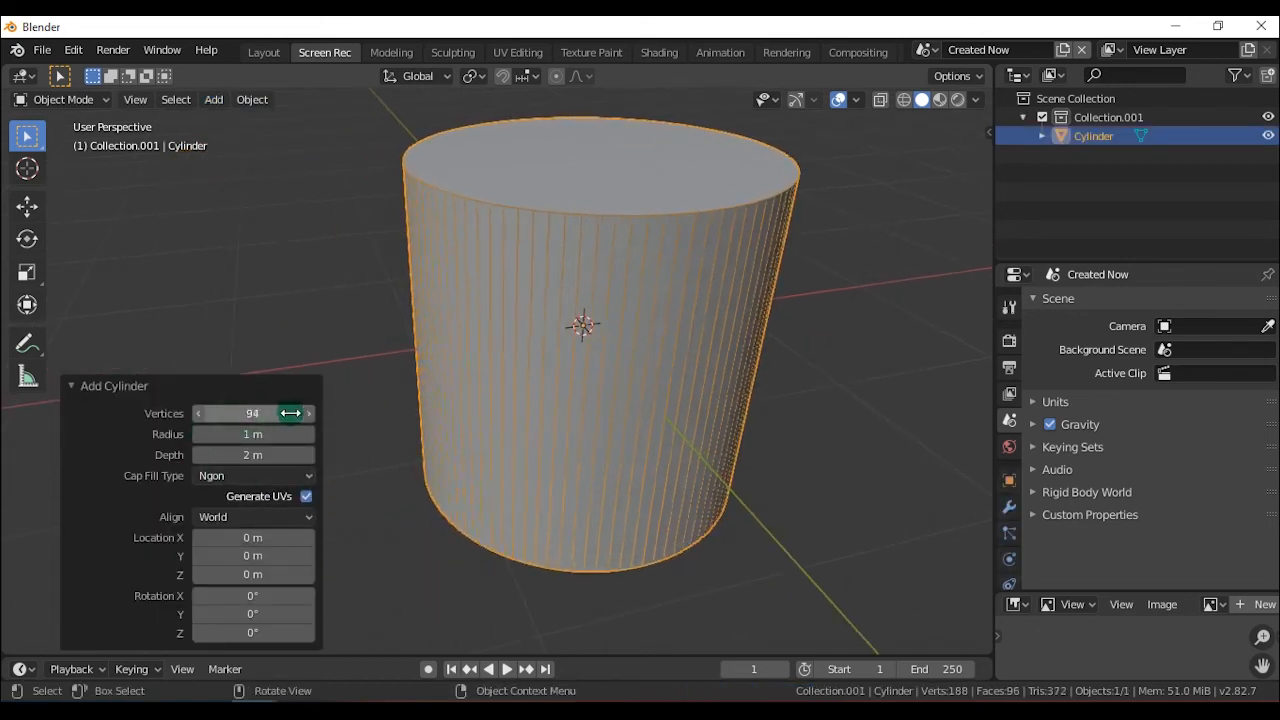
left_click_drag(280, 412, 240, 412)
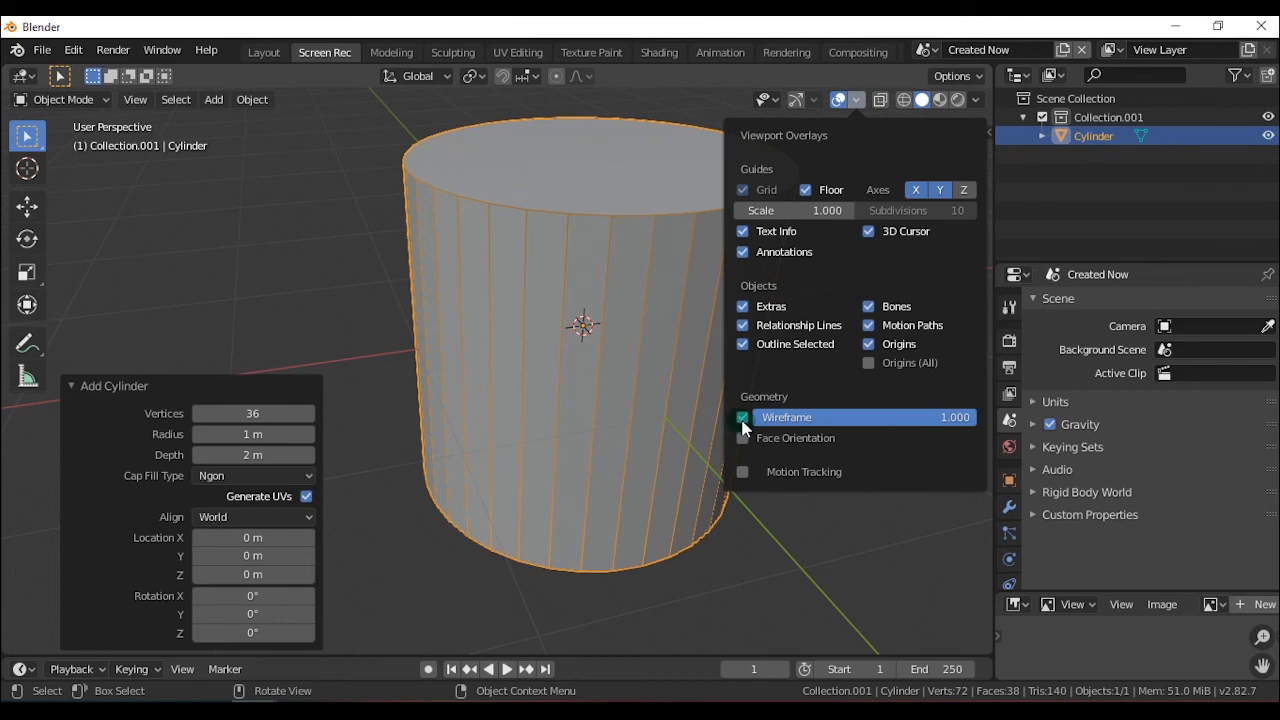
left_click(744, 418)
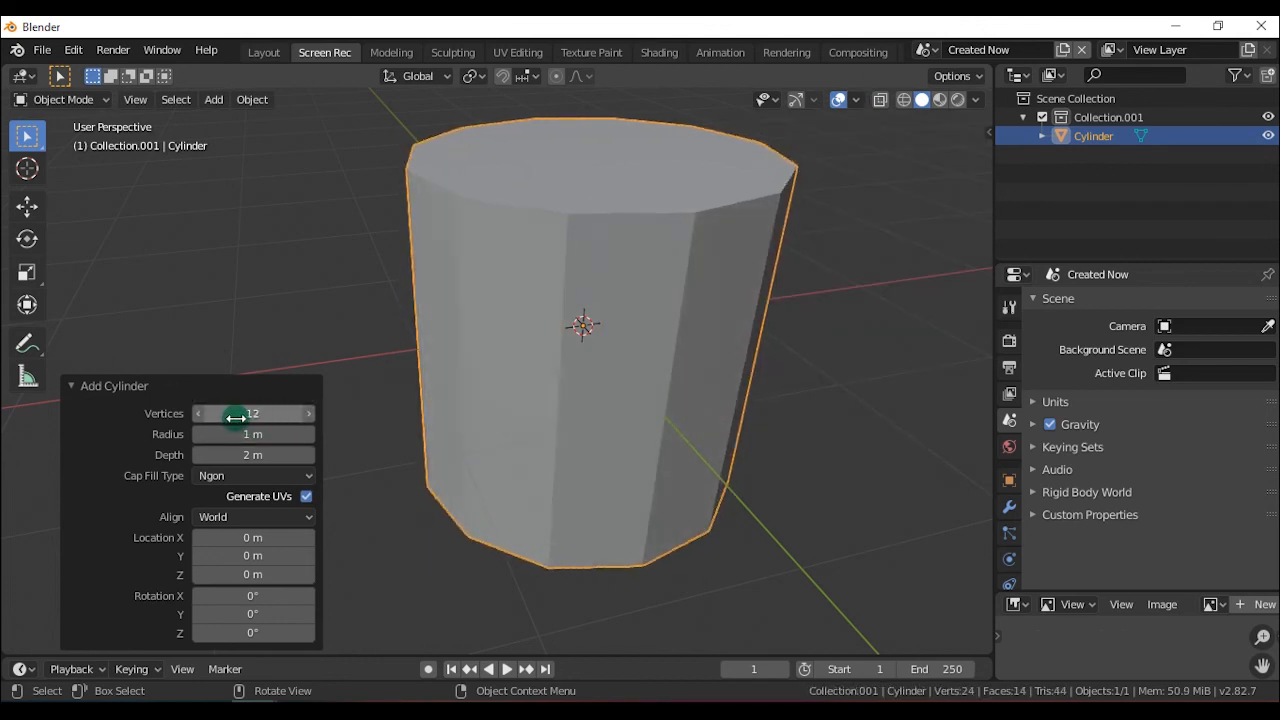
left_click_drag(240, 412, 260, 412)
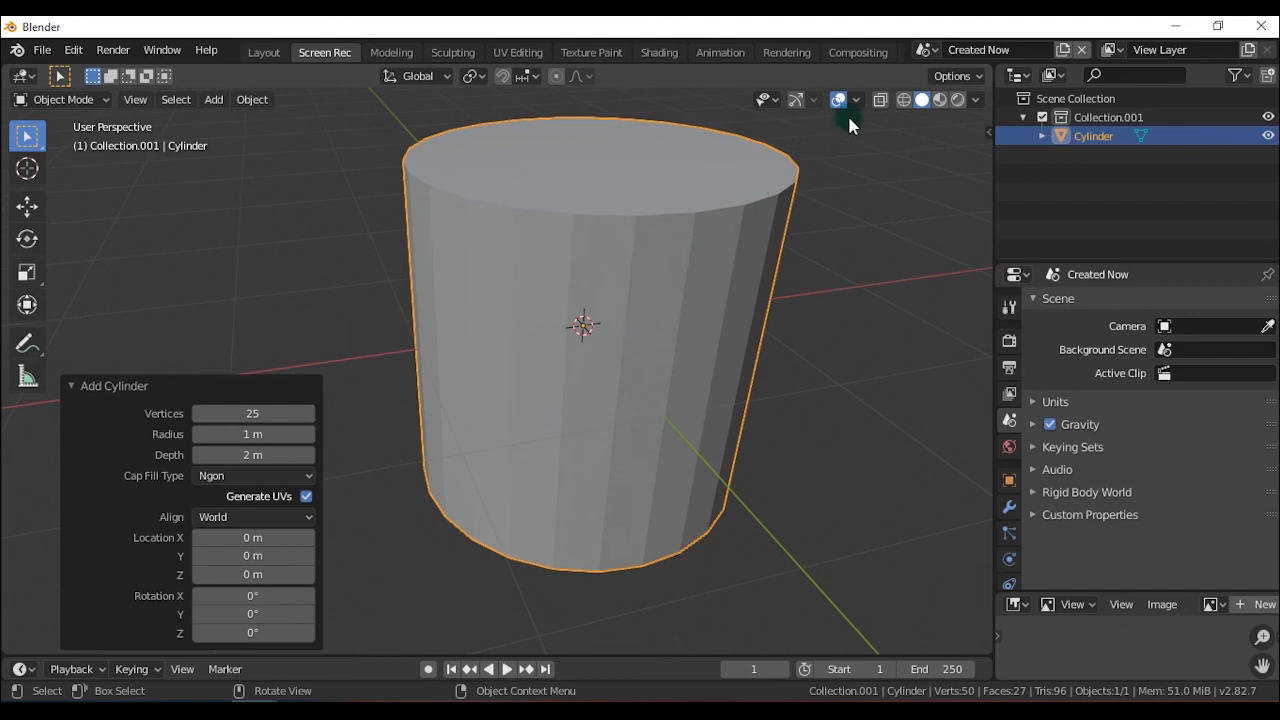
Toggle the viewport overlays and shrink the cylinder's radius slightly below 1 m.
left_click(856, 100)
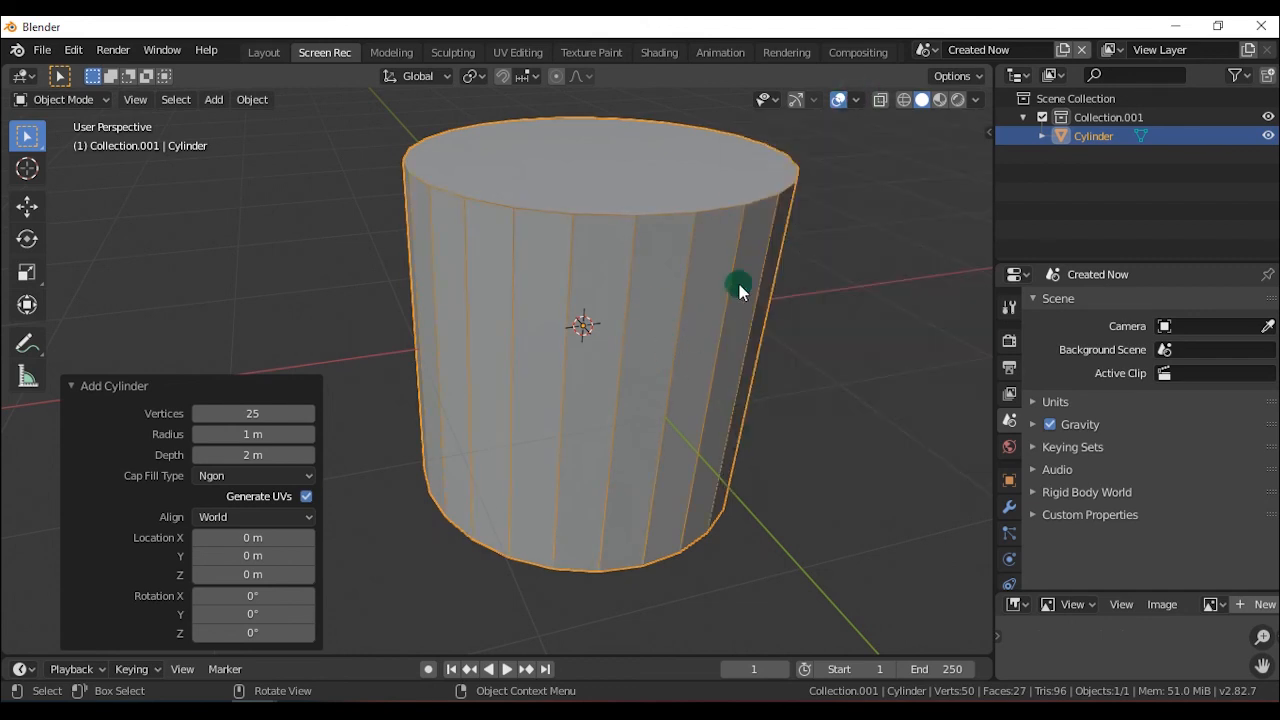
left_click(856, 100)
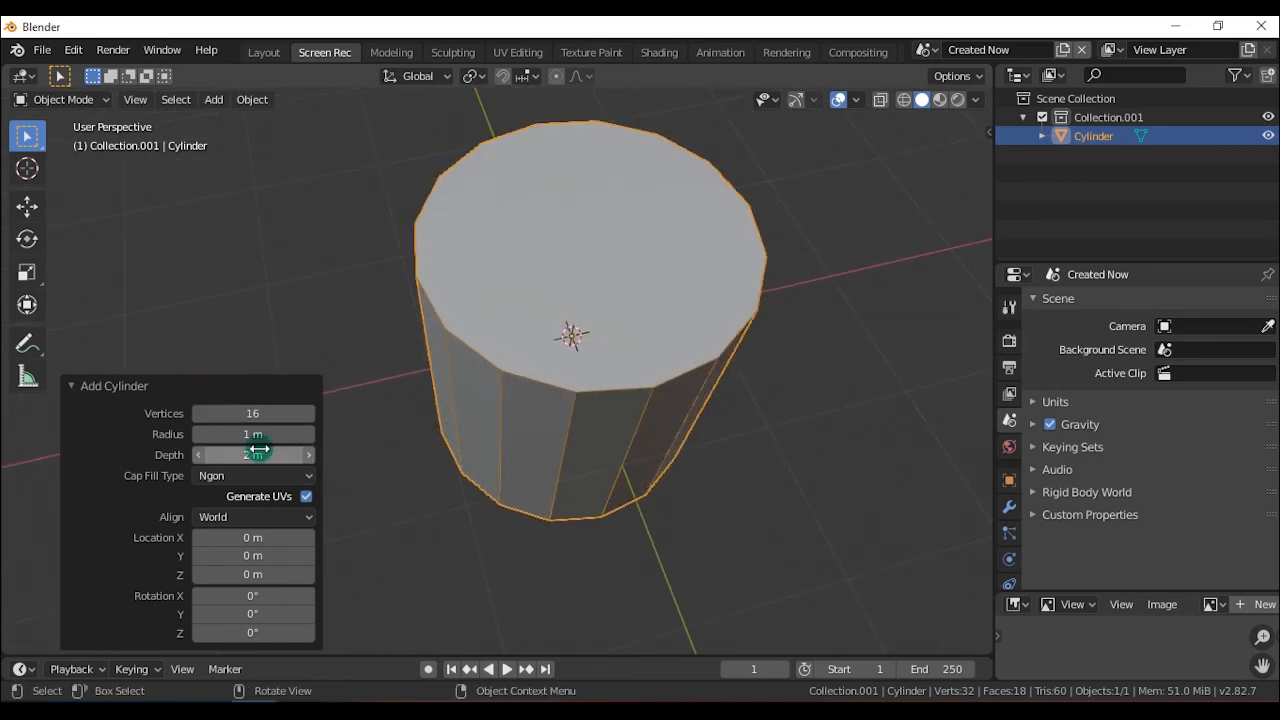
left_click_drag(252, 432, 270, 432)
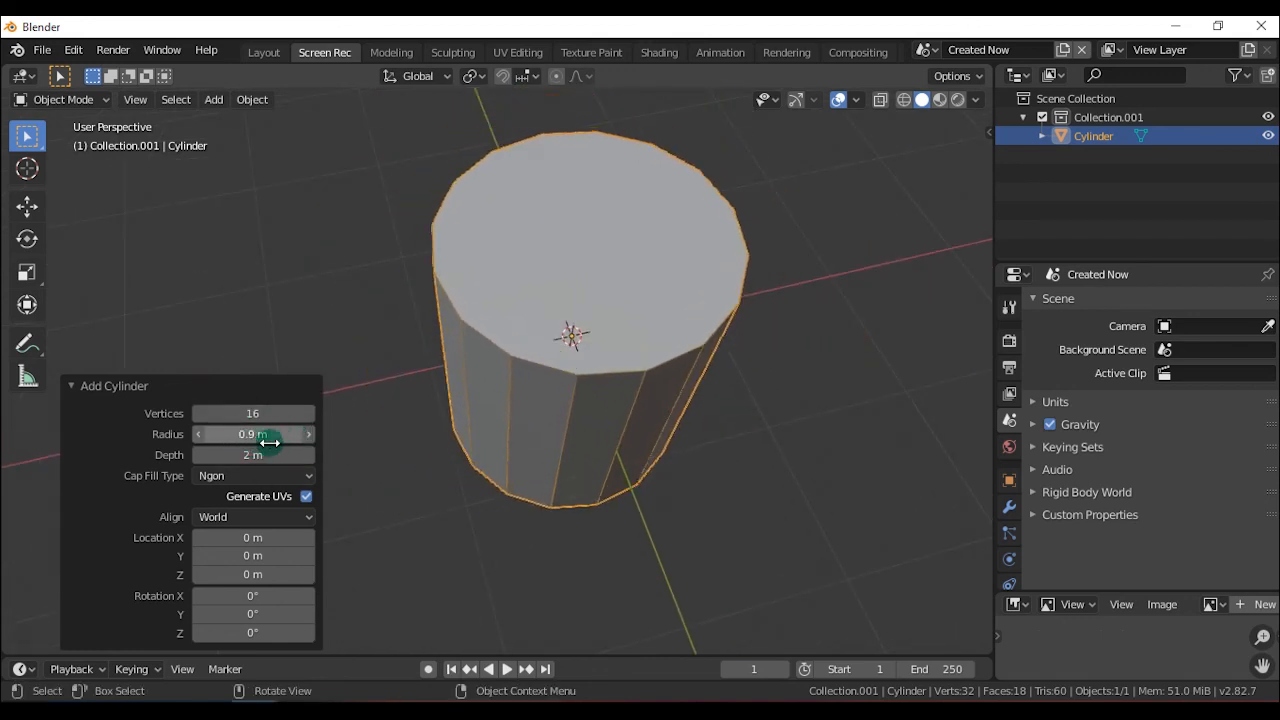